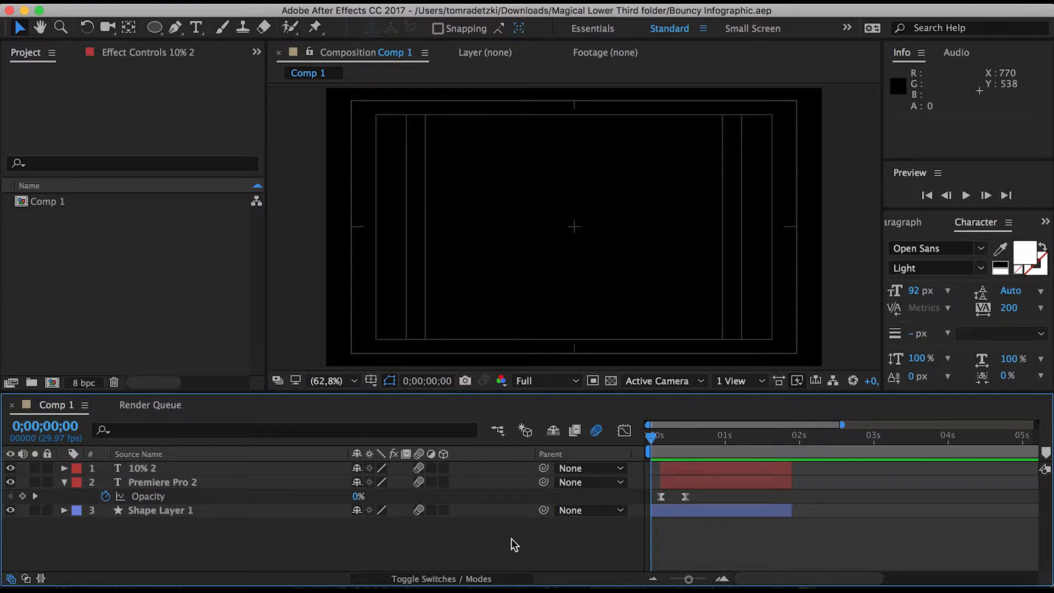
Scrub through the existing ring animation and stop the preview.
{"action": "left_click", "coordinate": [965, 196]}
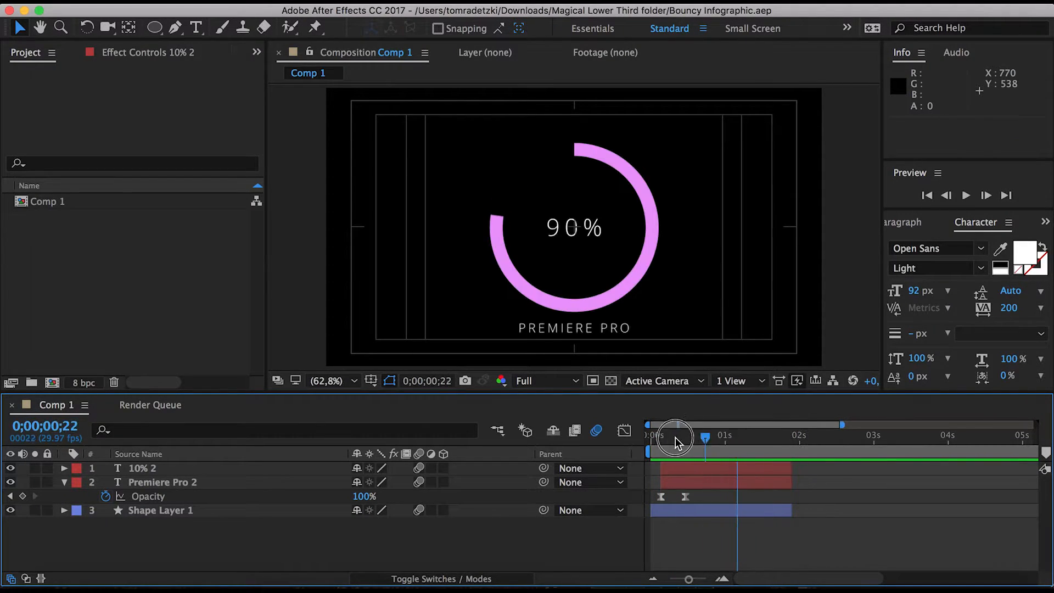
{"action": "left_click_drag", "start_coordinate": [675, 440], "coordinate": [711, 440]}
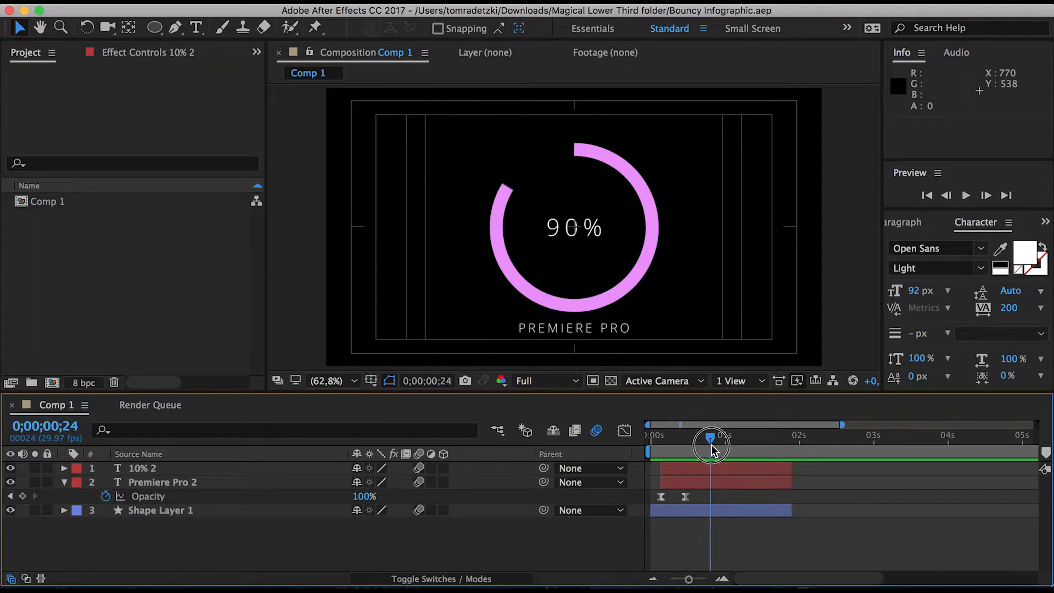
{"action": "left_click_drag", "start_coordinate": [710, 443], "coordinate": [754, 456]}
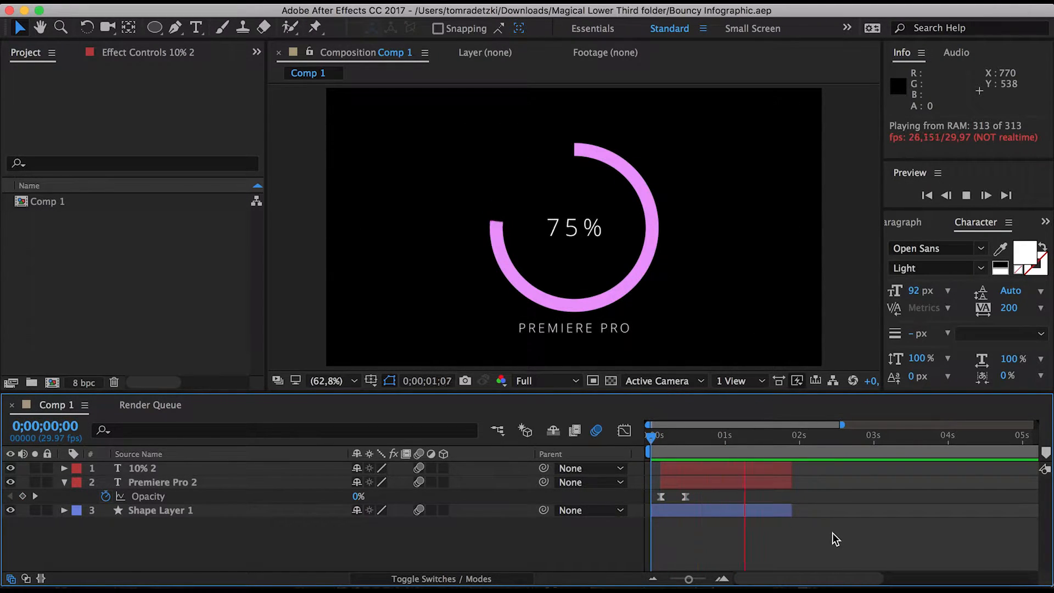
{"action": "left_click", "coordinate": [653, 435]}
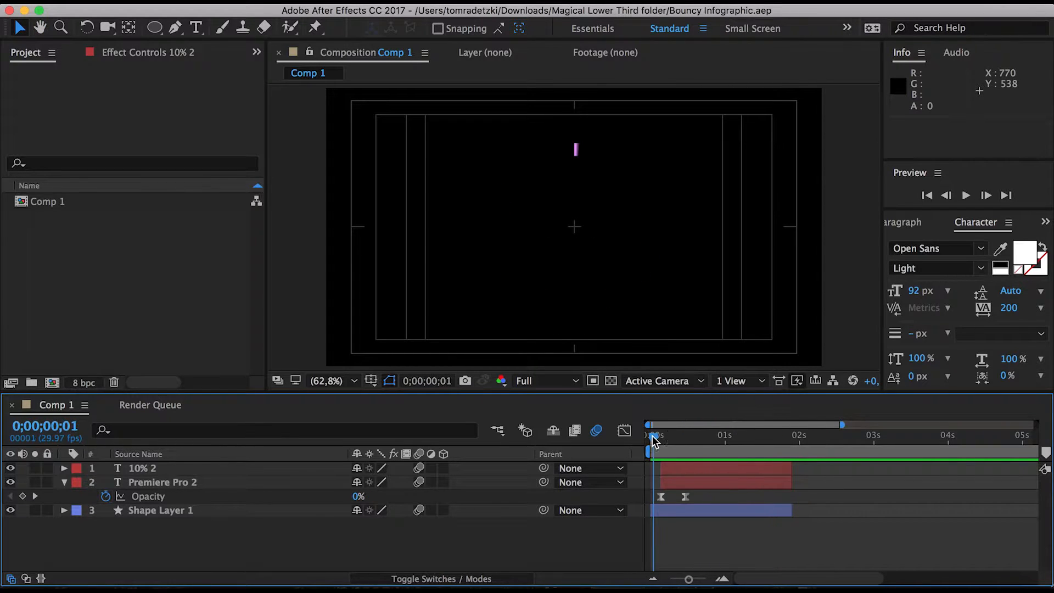
Create a new 1920×1080 HDTV 29.97 composition, Comp 2, from the Project panel.
{"action": "left_click", "coordinate": [48, 201]}
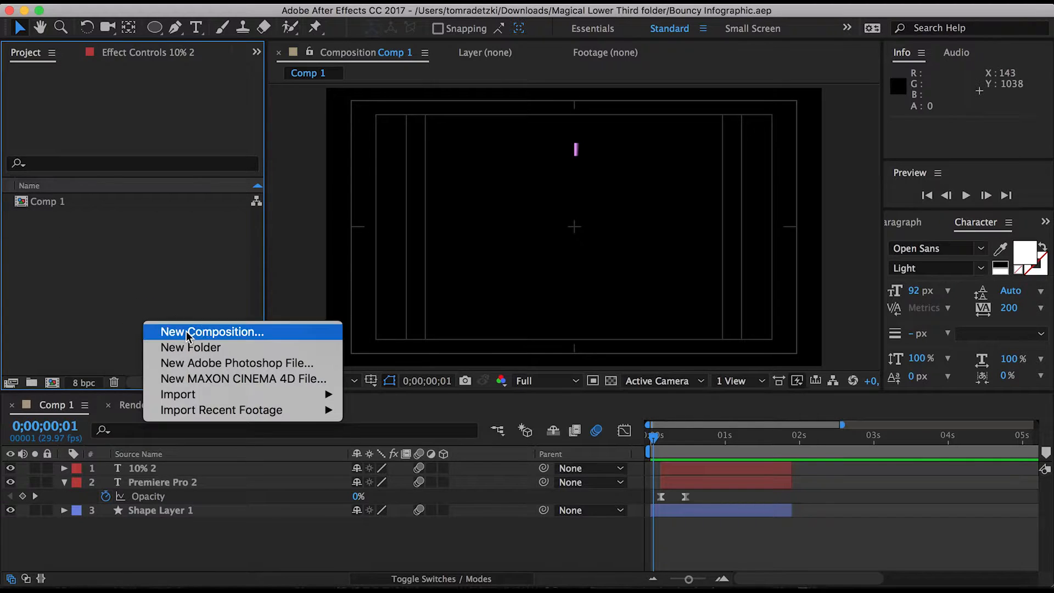
{"action": "left_click", "coordinate": [214, 331]}
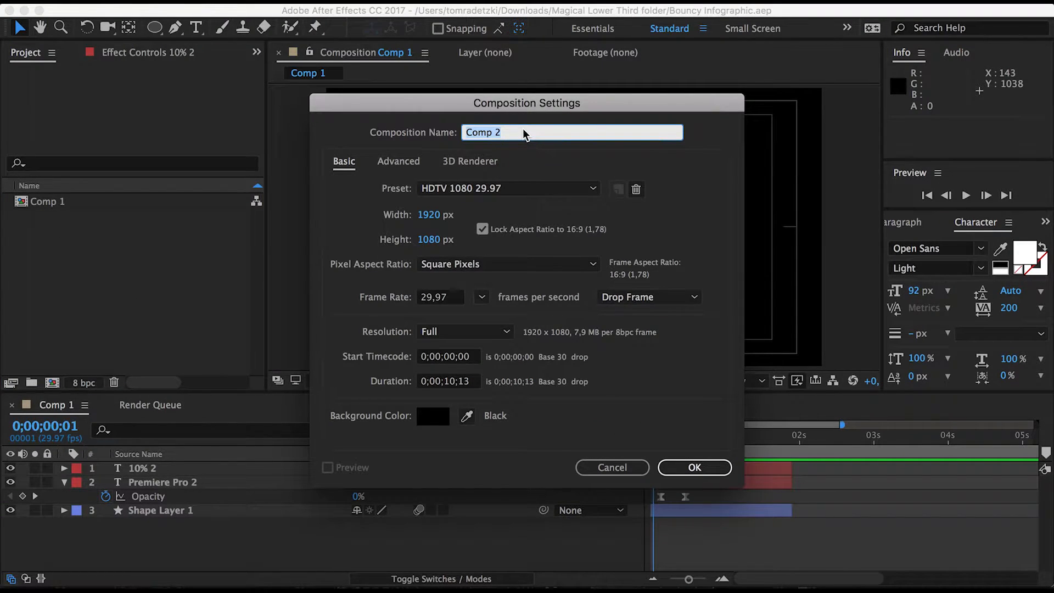
{"action": "left_click", "coordinate": [693, 468]}
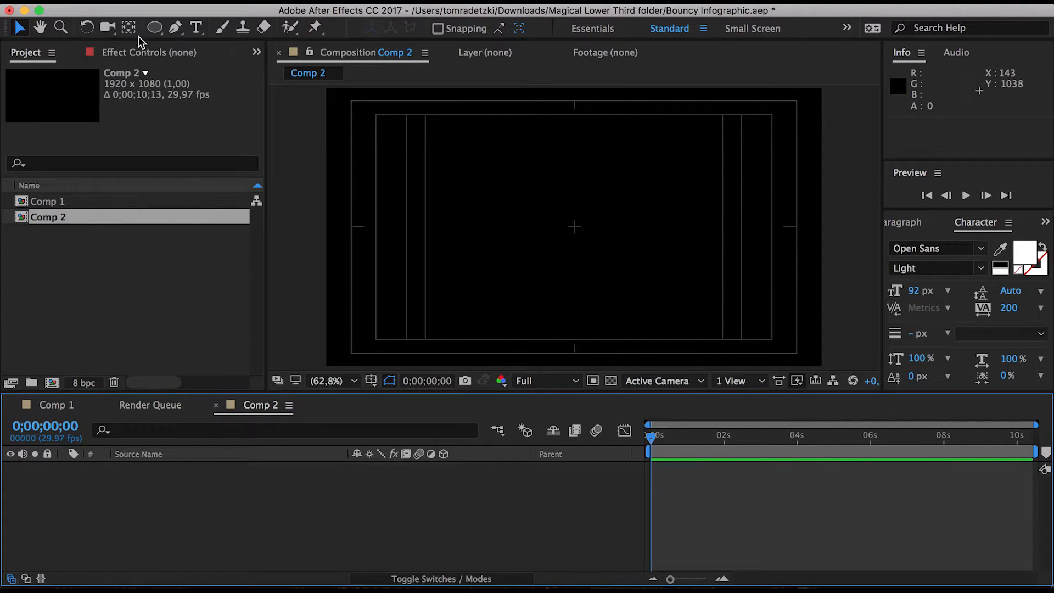
Draw a white circle with a thick pink stroke at the composition centre using the Ellipse tool.
{"action": "left_click", "coordinate": [155, 28]}
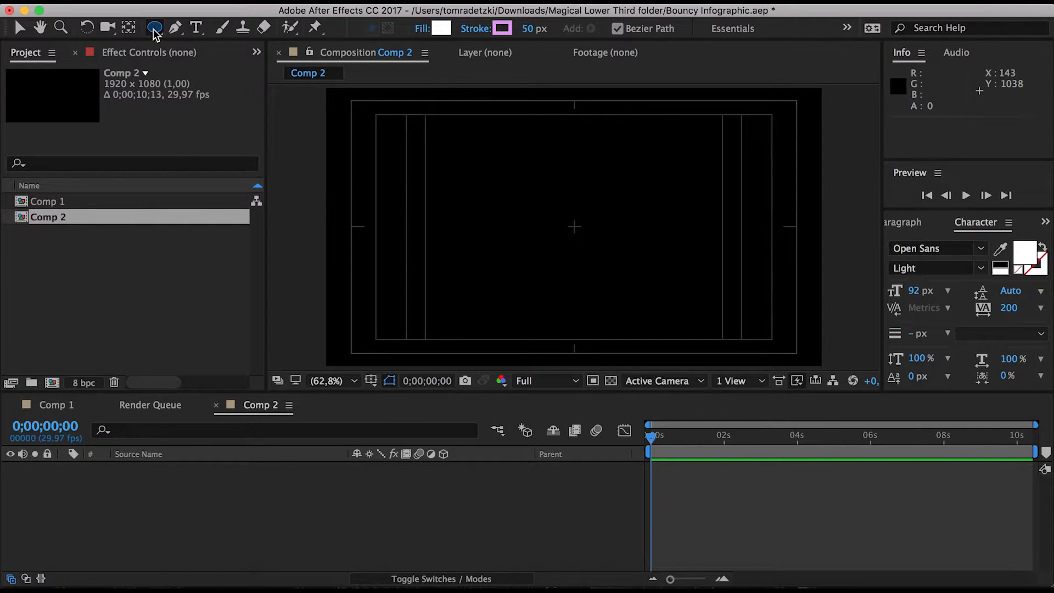
{"action": "left_click", "coordinate": [155, 28]}
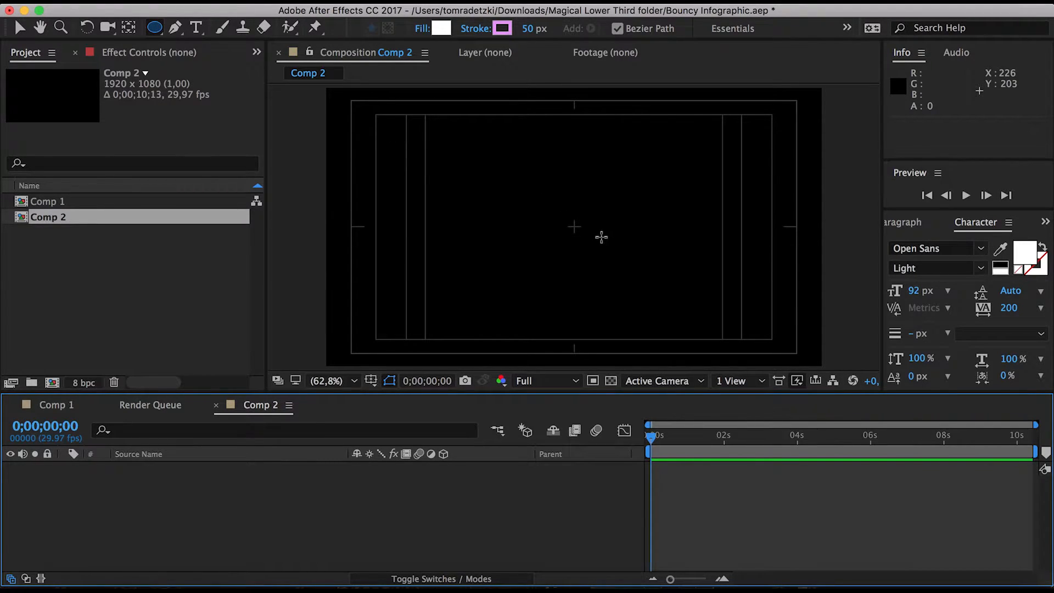
{"action": "mouse_move", "coordinate": [597, 233]}
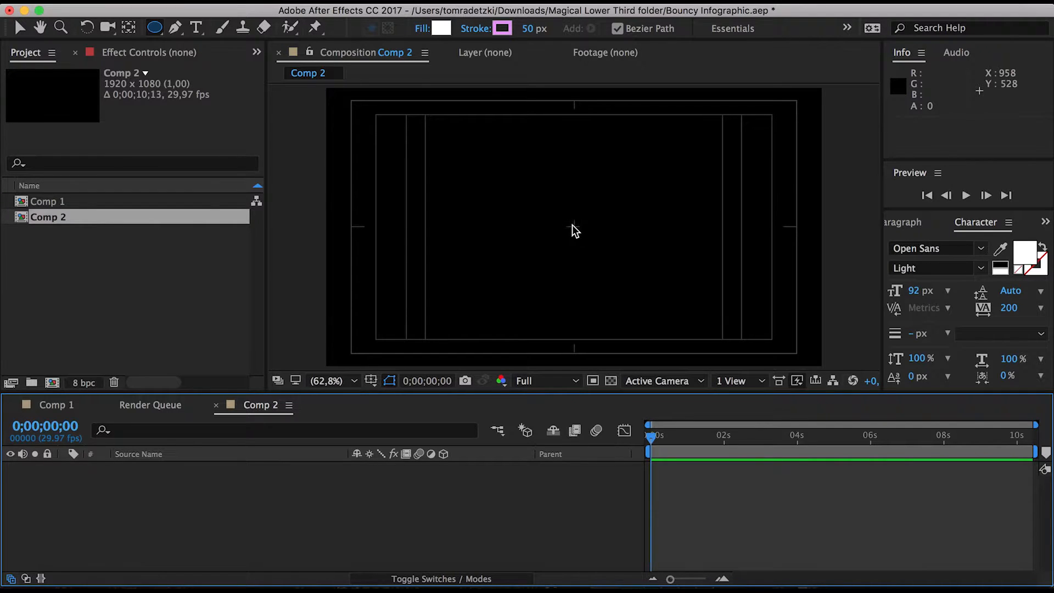
{"action": "left_click_drag", "start_coordinate": [571, 229], "coordinate": [618, 262]}
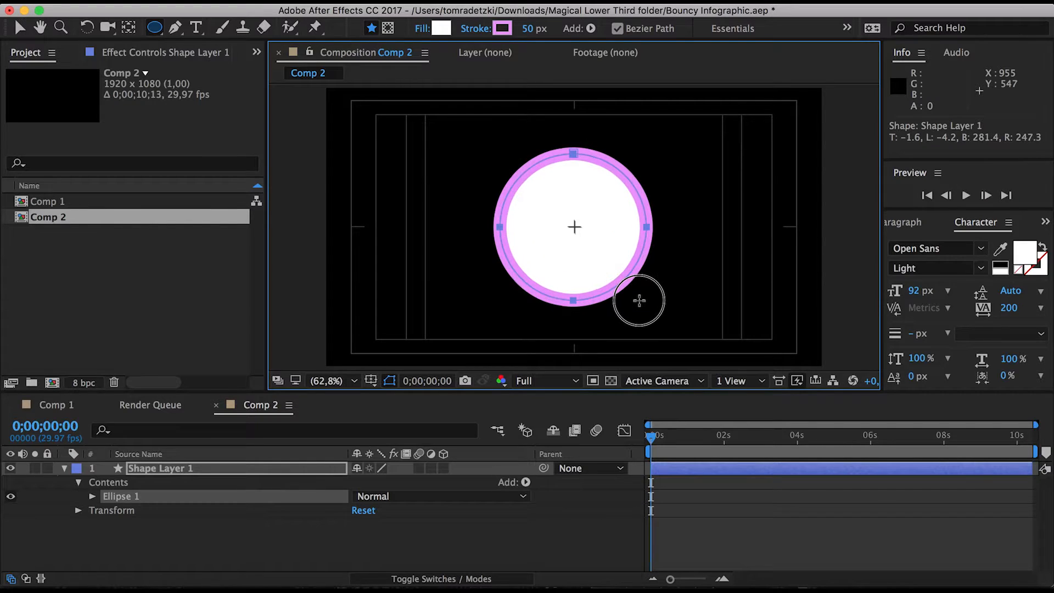
{"action": "left_click_drag", "start_coordinate": [639, 301], "coordinate": [640, 303]}
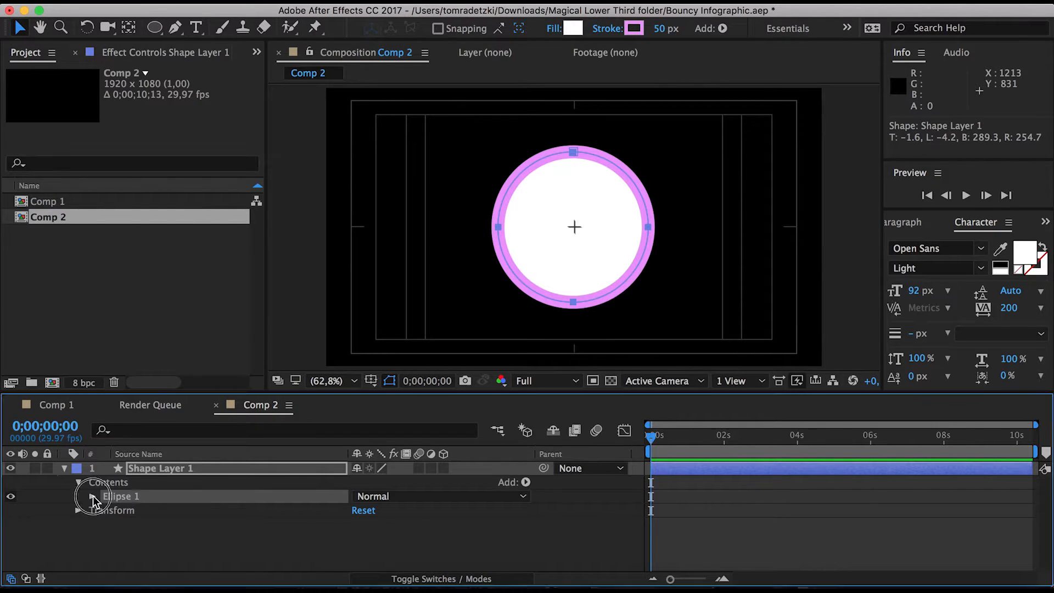
Remove the ellipse's white fill and centre the pink ring in the composition.
{"action": "left_click", "coordinate": [95, 496]}
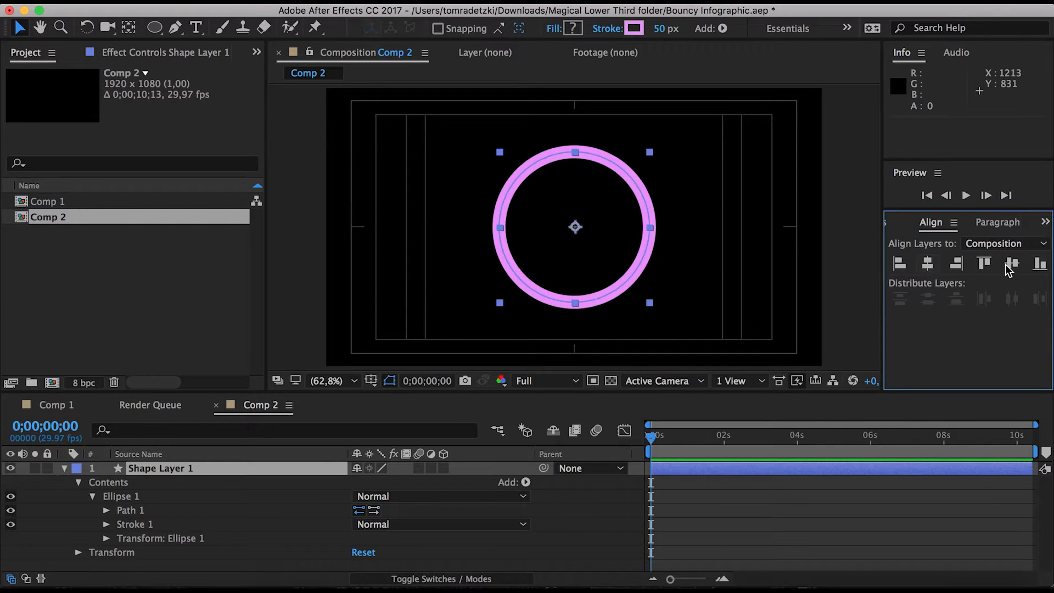
{"action": "left_click", "coordinate": [616, 249]}
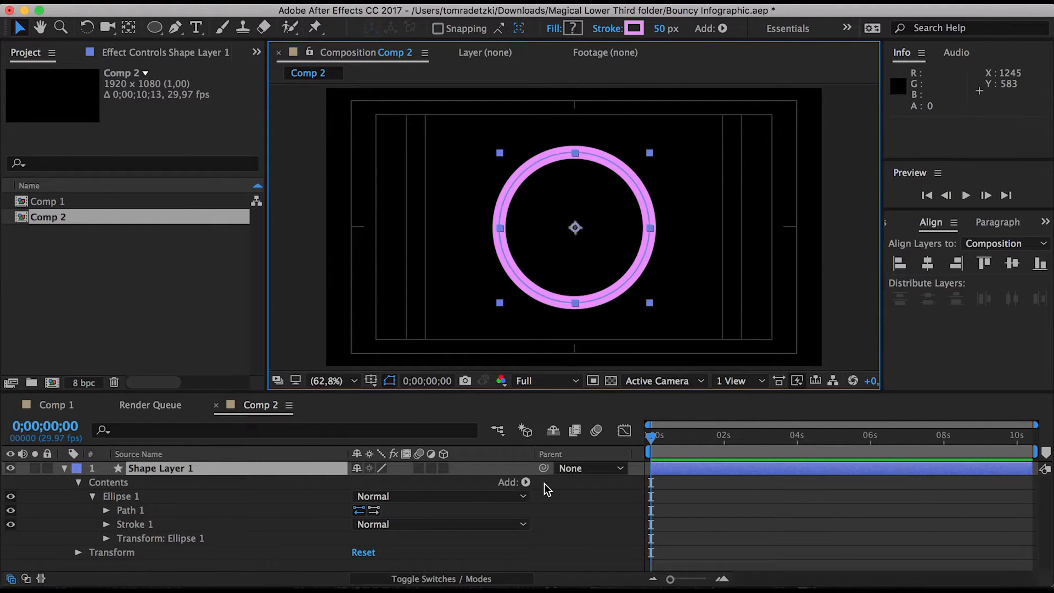
{"action": "left_click", "coordinate": [524, 481]}
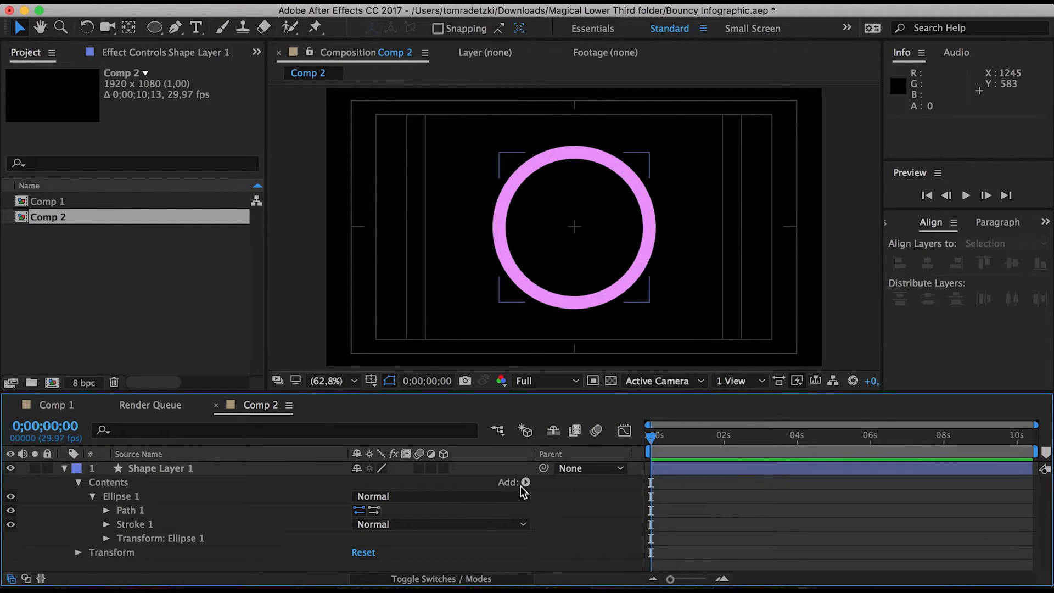
Add Trim Paths to the ring's shape layer and expand its properties.
{"action": "left_click", "coordinate": [526, 482]}
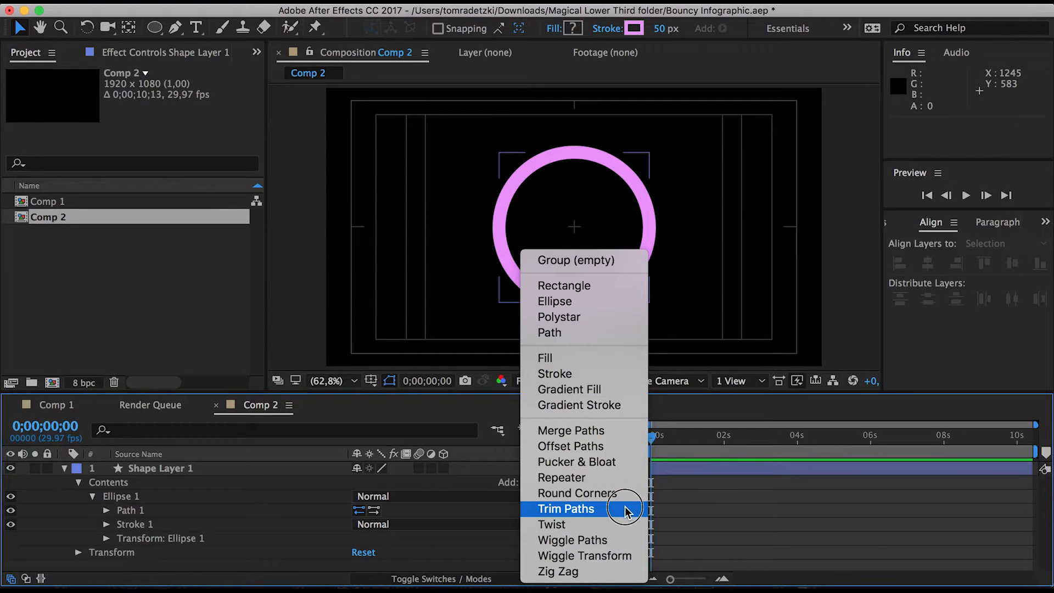
{"action": "left_click", "coordinate": [565, 508]}
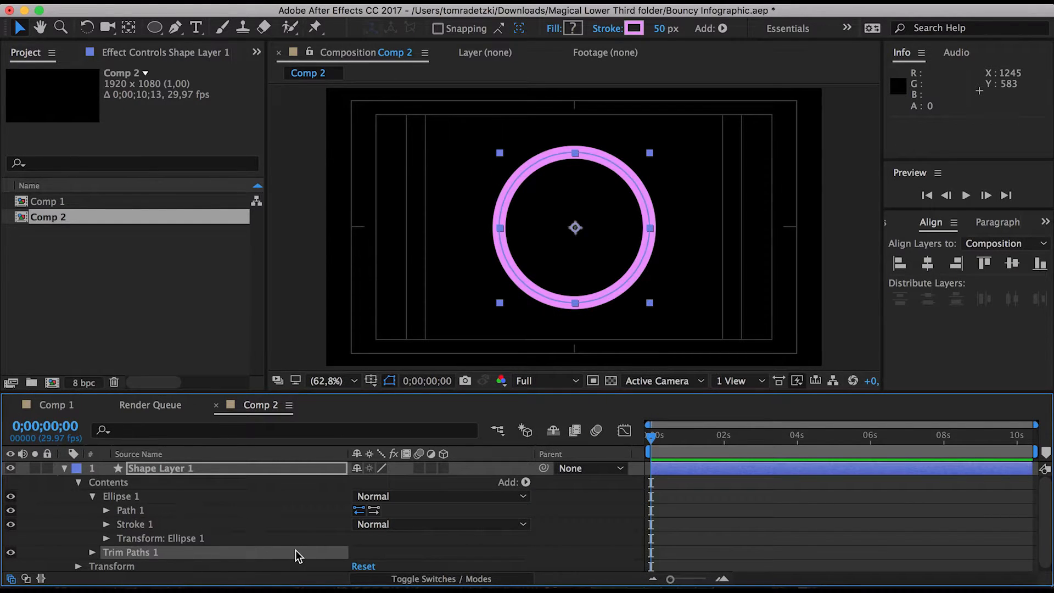
{"action": "left_click", "coordinate": [92, 553]}
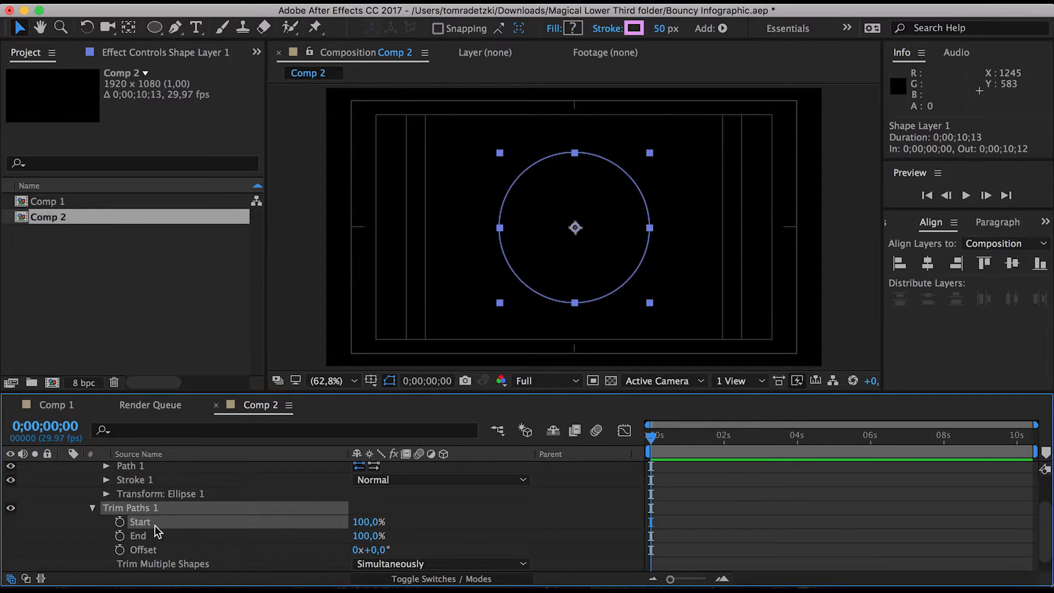
Keyframe Trim Paths Start at 100% at 0s and 25% a few seconds in.
{"action": "left_click", "coordinate": [119, 523]}
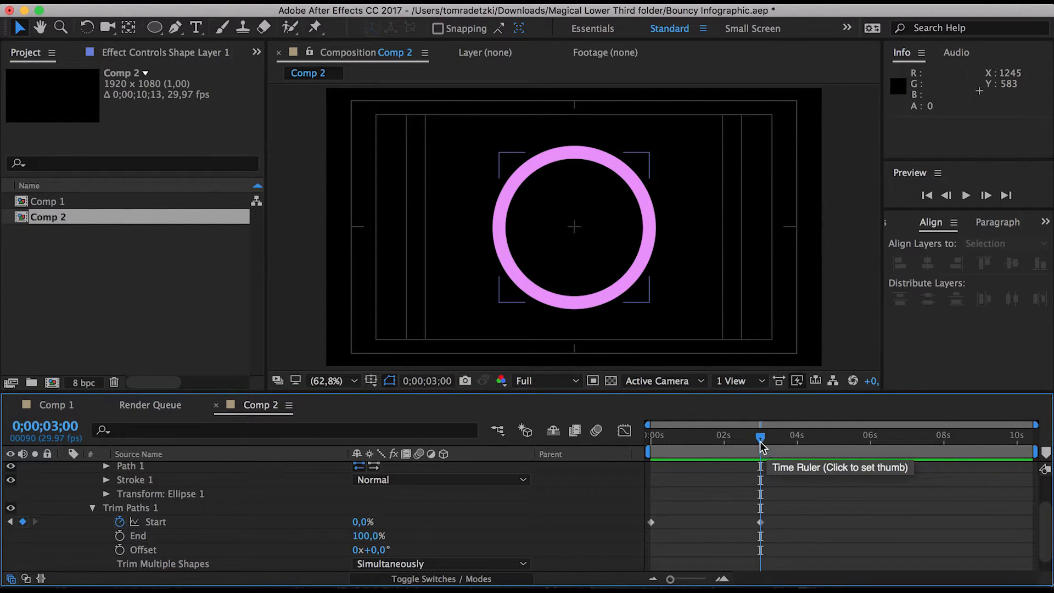
{"action": "left_click", "coordinate": [722, 435]}
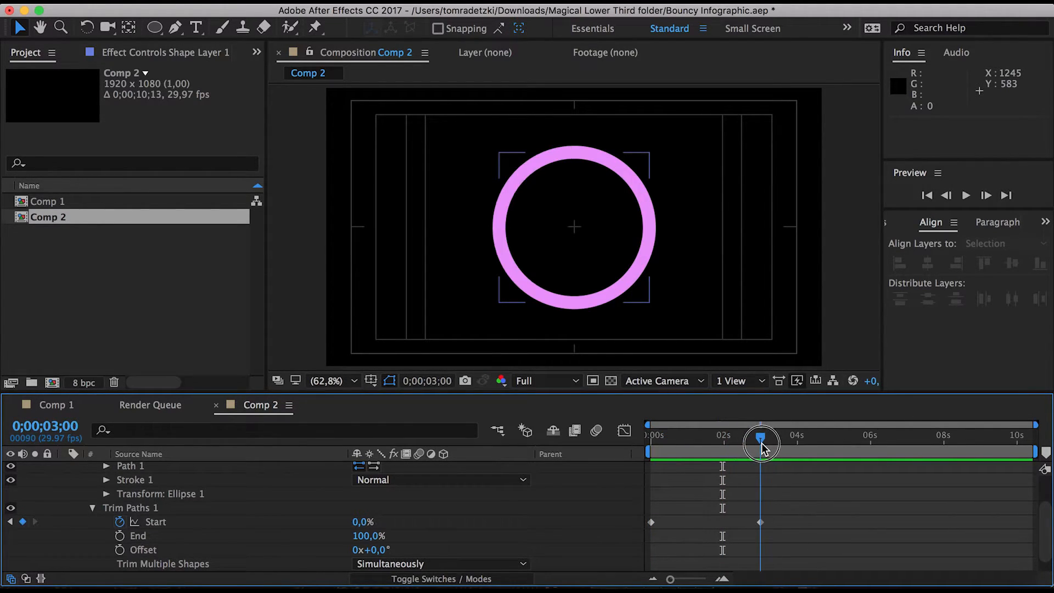
{"action": "left_click_drag", "start_coordinate": [761, 444], "coordinate": [712, 444]}
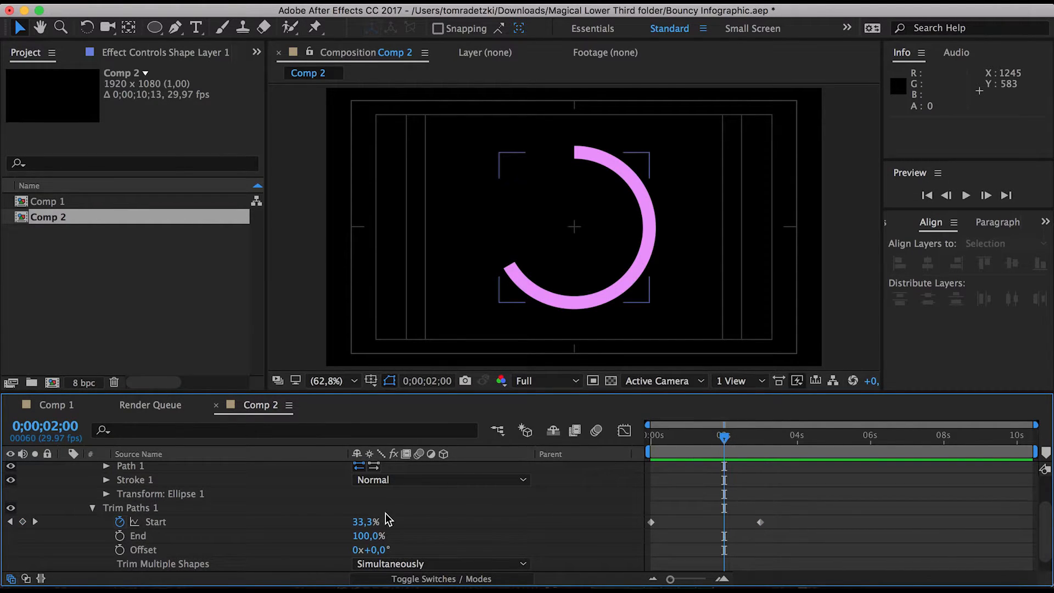
{"action": "double_click", "coordinate": [366, 520]}
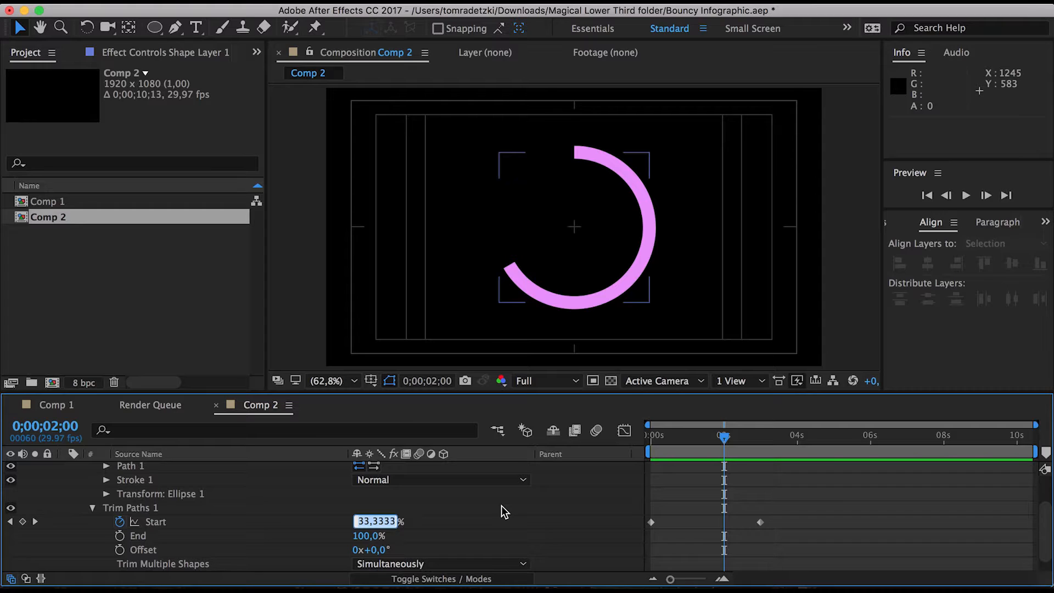
{"action": "type", "text": "7"}
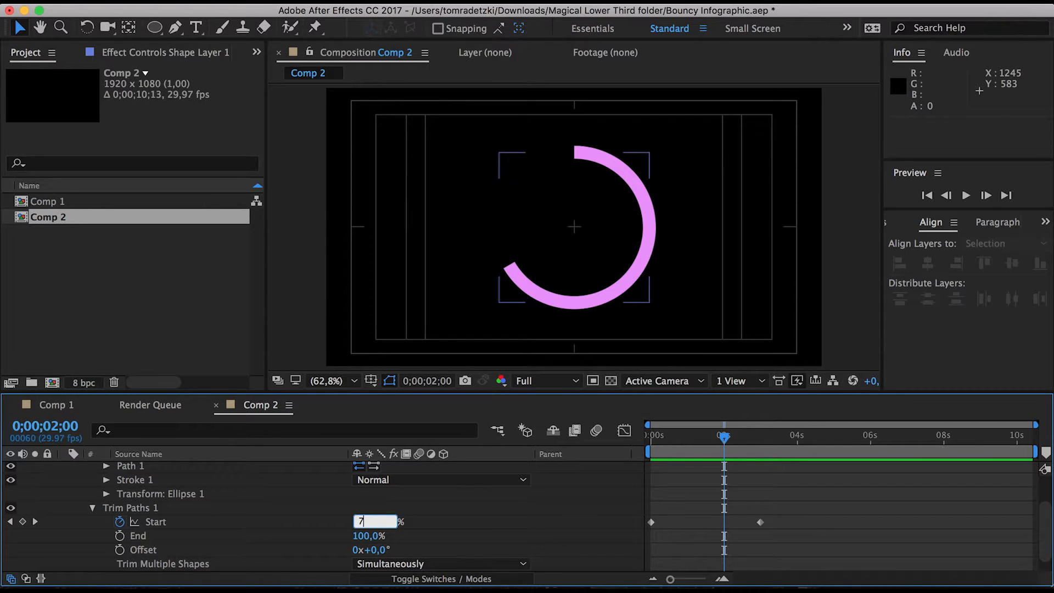
{"action": "type", "text": "25,0%"}
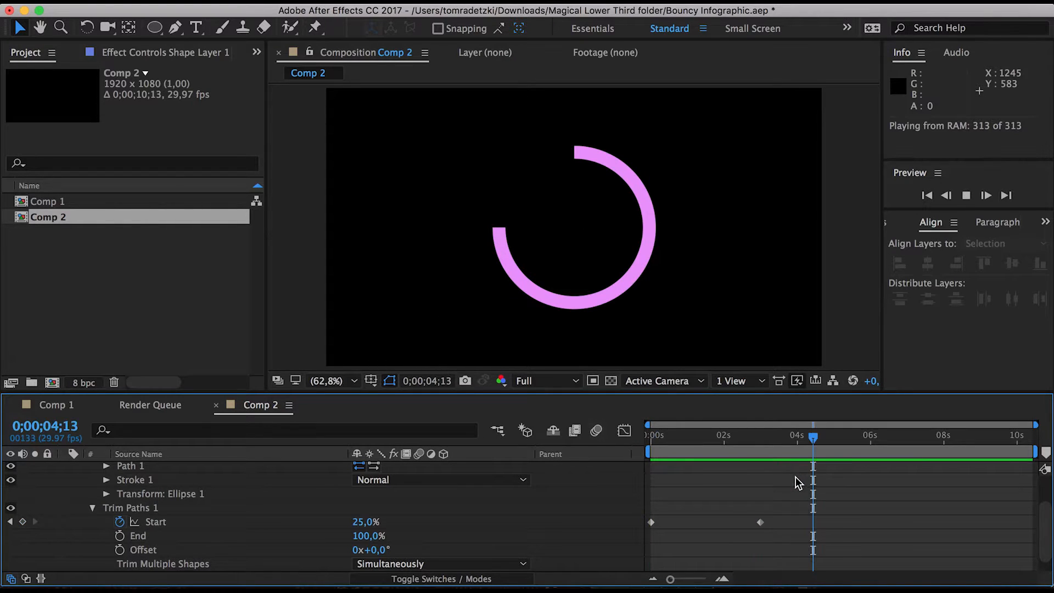
{"action": "left_click_drag", "start_coordinate": [812, 437], "coordinate": [647, 438]}
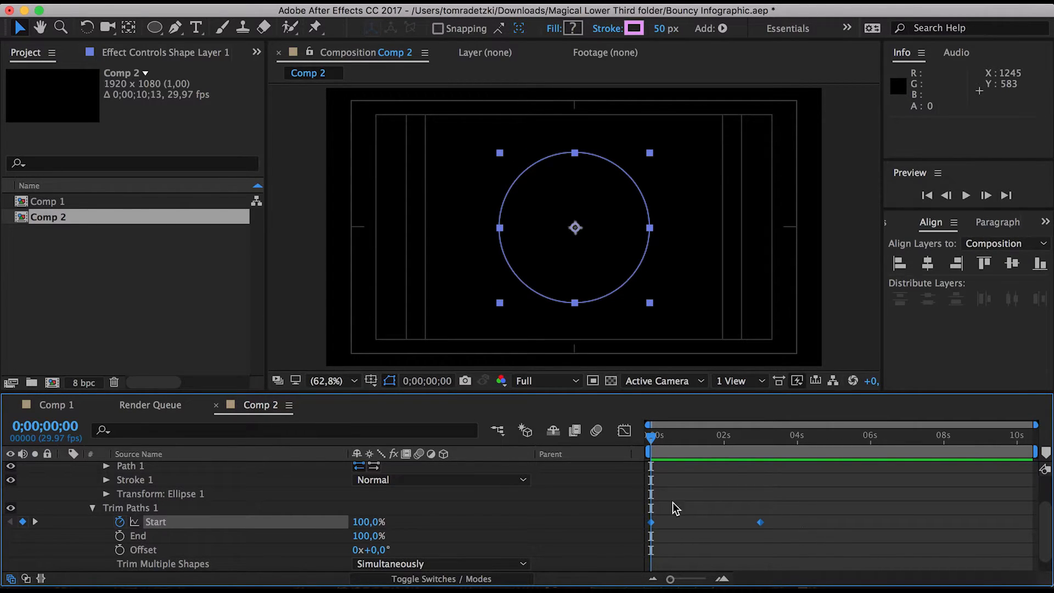
Apply Easy Ease to the Start keyframes and show their value graph from near the start.
{"action": "left_click", "coordinate": [738, 434]}
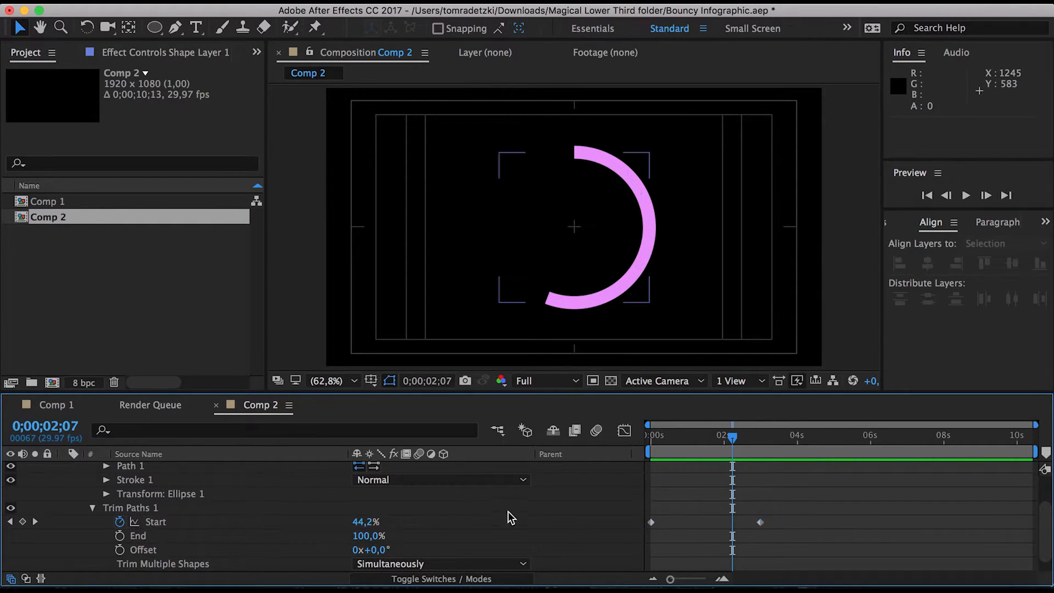
{"action": "left_click_drag", "start_coordinate": [366, 522], "coordinate": [379, 522]}
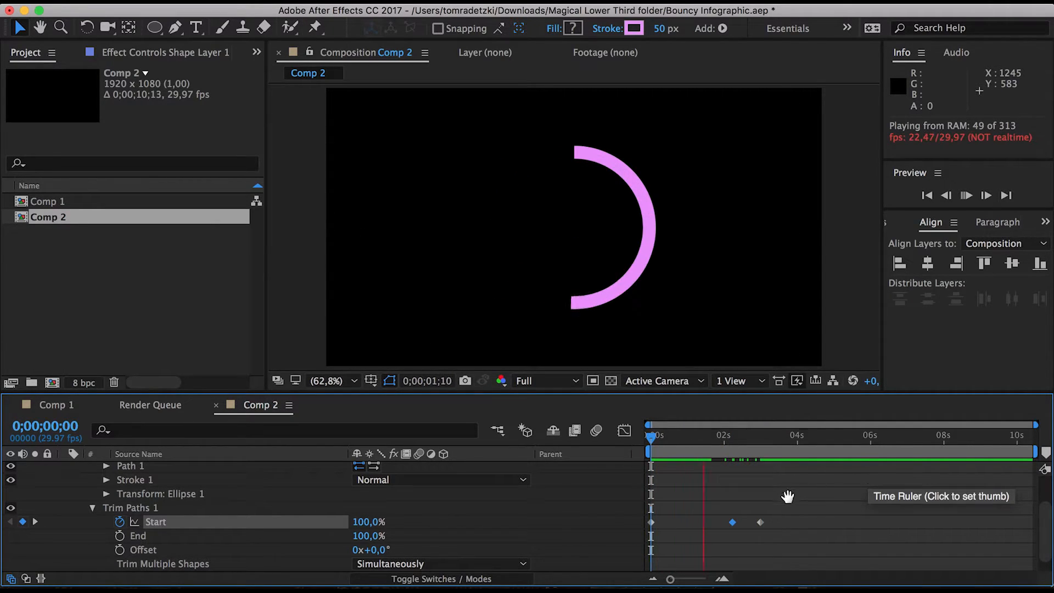
{"action": "left_click", "coordinate": [703, 436]}
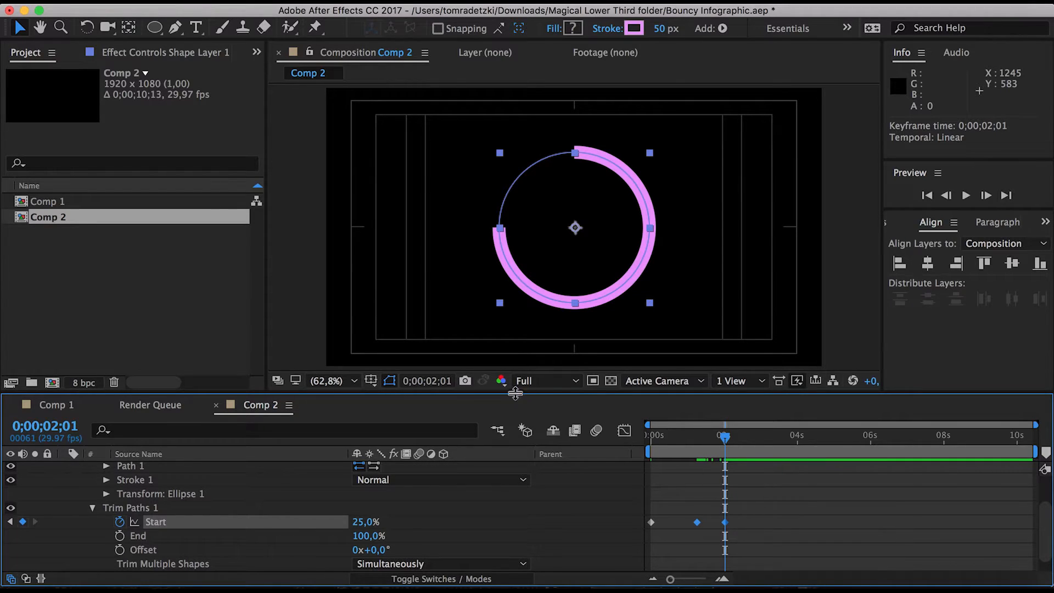
{"action": "left_click", "coordinate": [44, 425]}
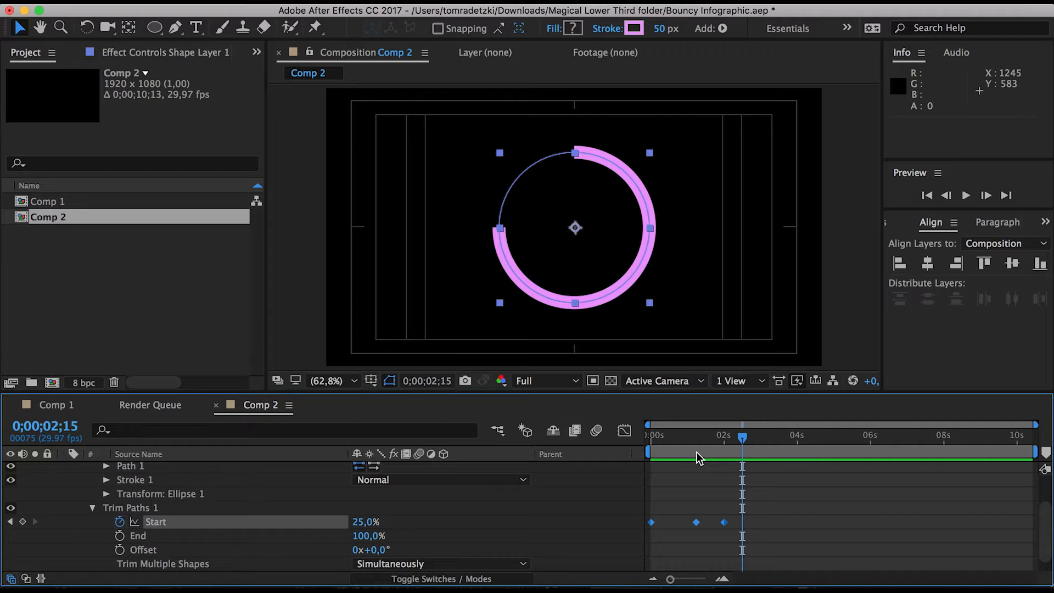
{"action": "left_click", "coordinate": [662, 381]}
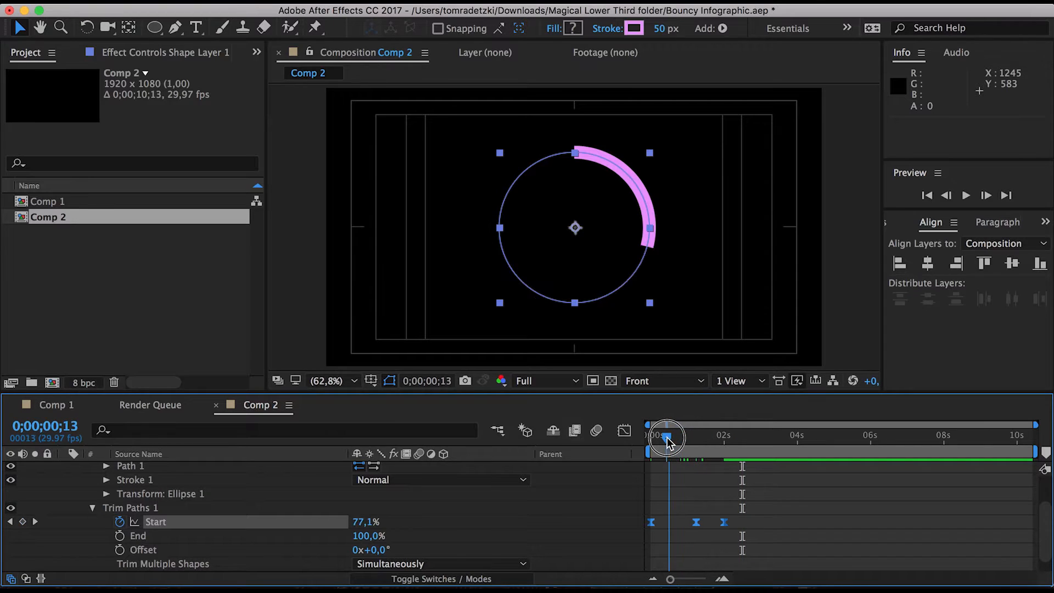
{"action": "key", "text": "space"}
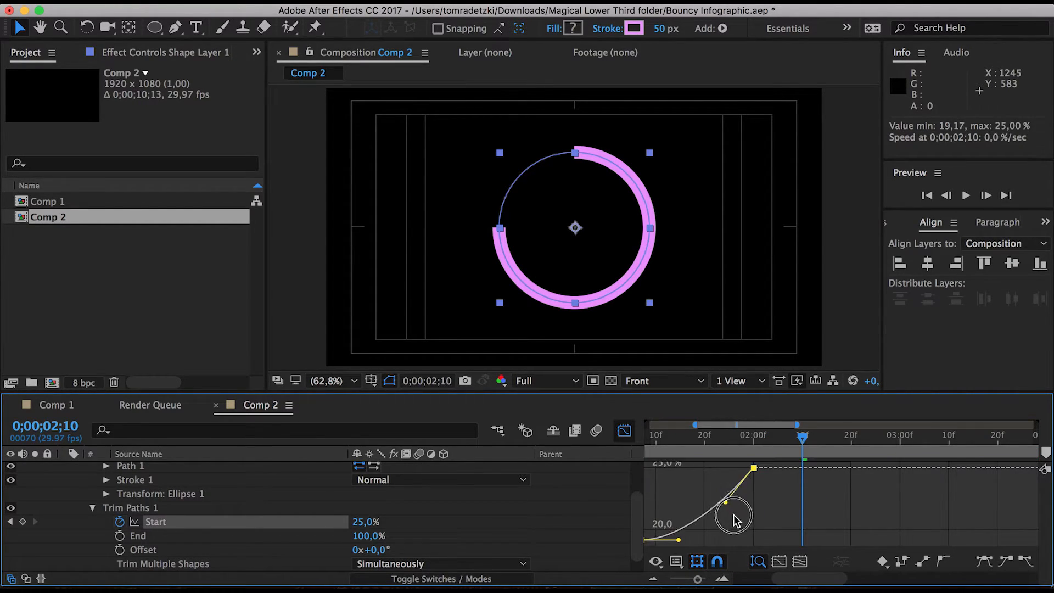
Pull the Start curve's Bezier handles so it overshoots below 25% and settles with a bounce.
{"action": "left_click_drag", "start_coordinate": [732, 514], "coordinate": [749, 535]}
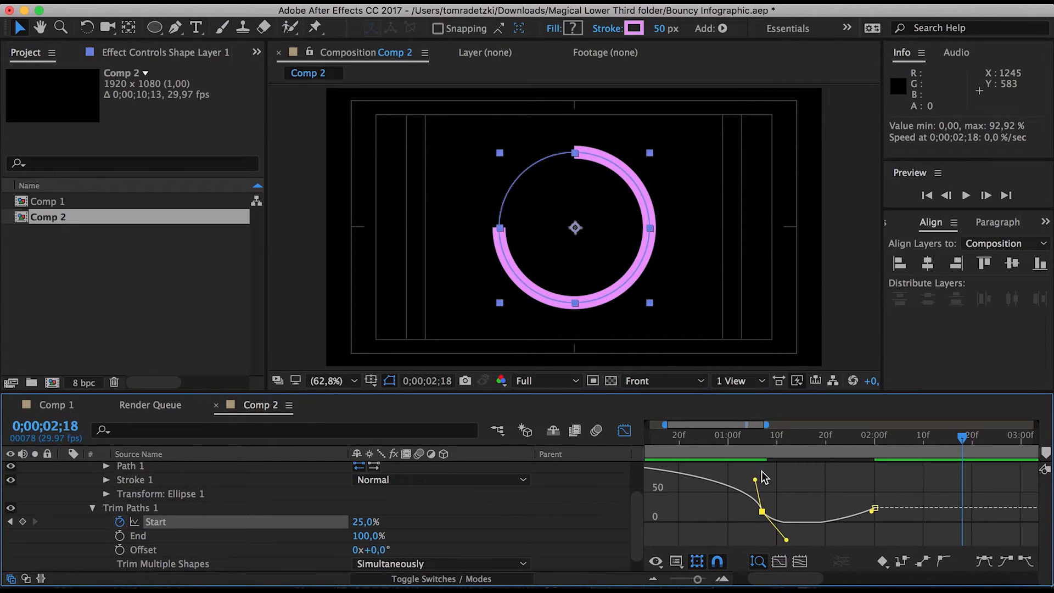
{"action": "left_click_drag", "start_coordinate": [766, 477], "coordinate": [763, 538]}
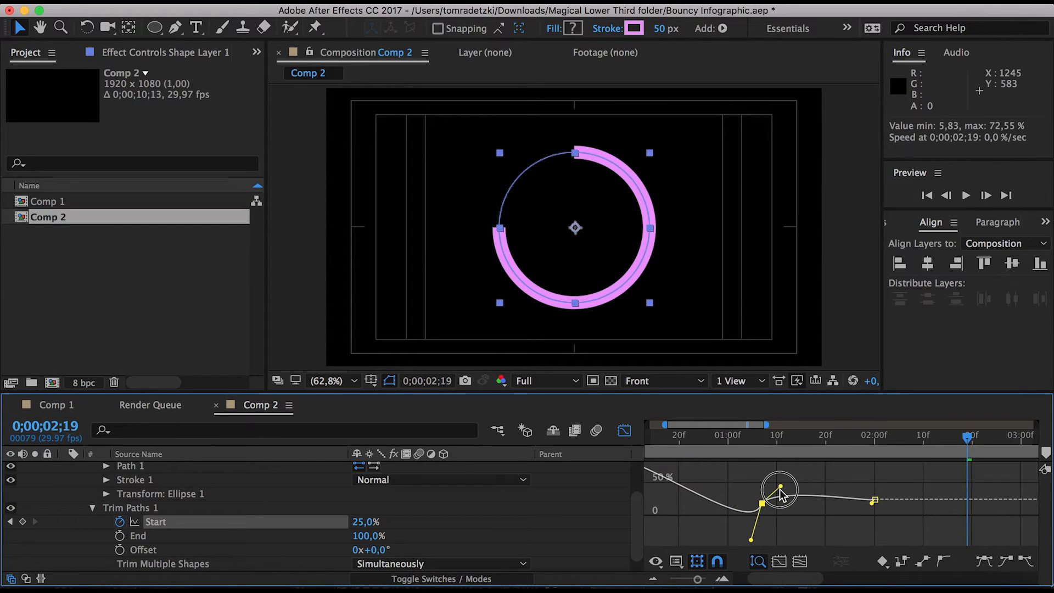
{"action": "left_click_drag", "start_coordinate": [780, 486], "coordinate": [749, 491]}
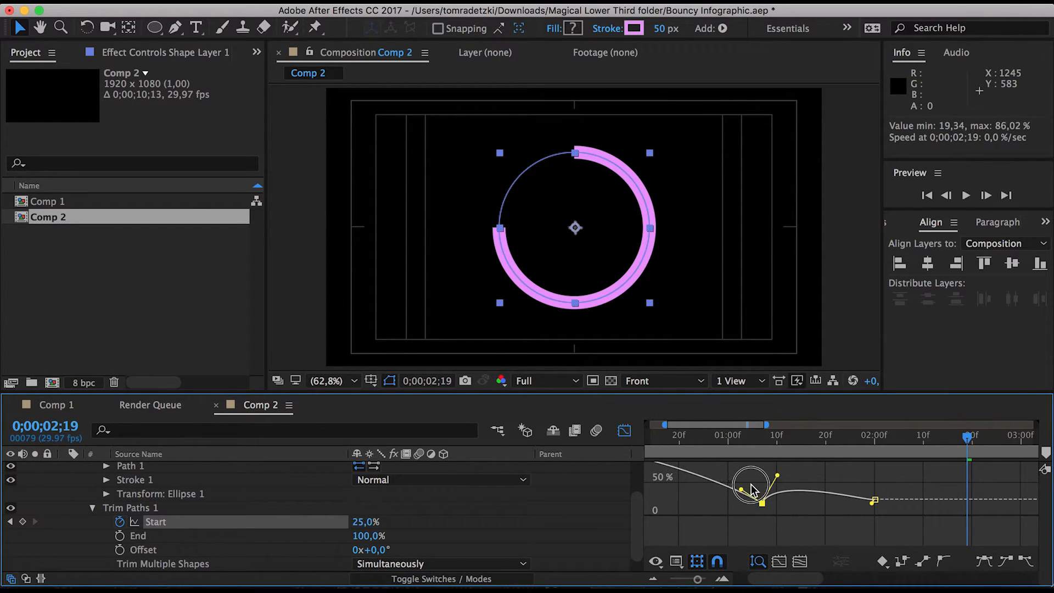
{"action": "left_click_drag", "start_coordinate": [751, 490], "coordinate": [761, 538]}
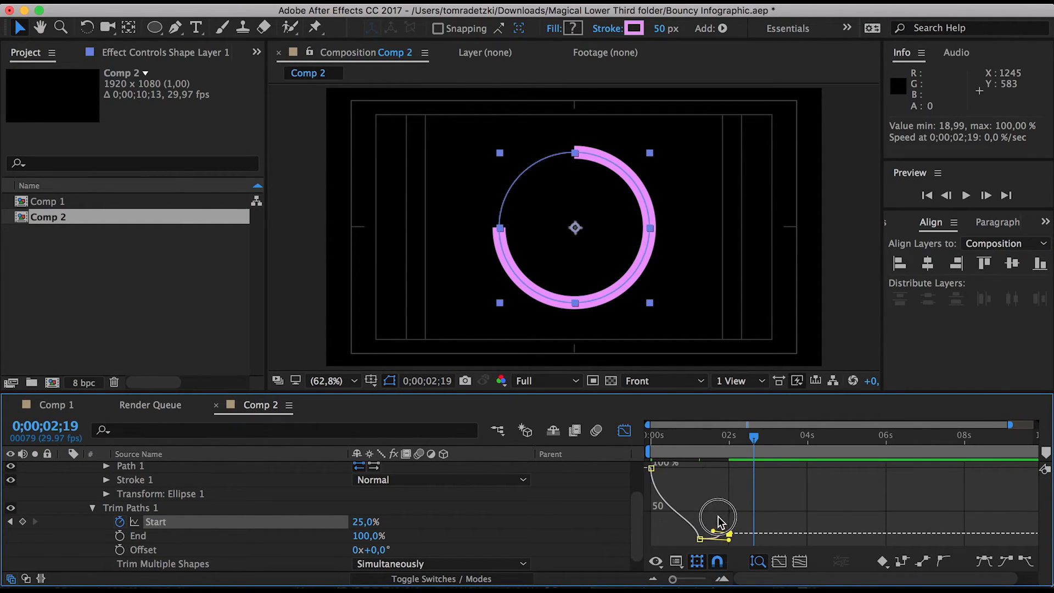
{"action": "left_click_drag", "start_coordinate": [719, 517], "coordinate": [738, 538]}
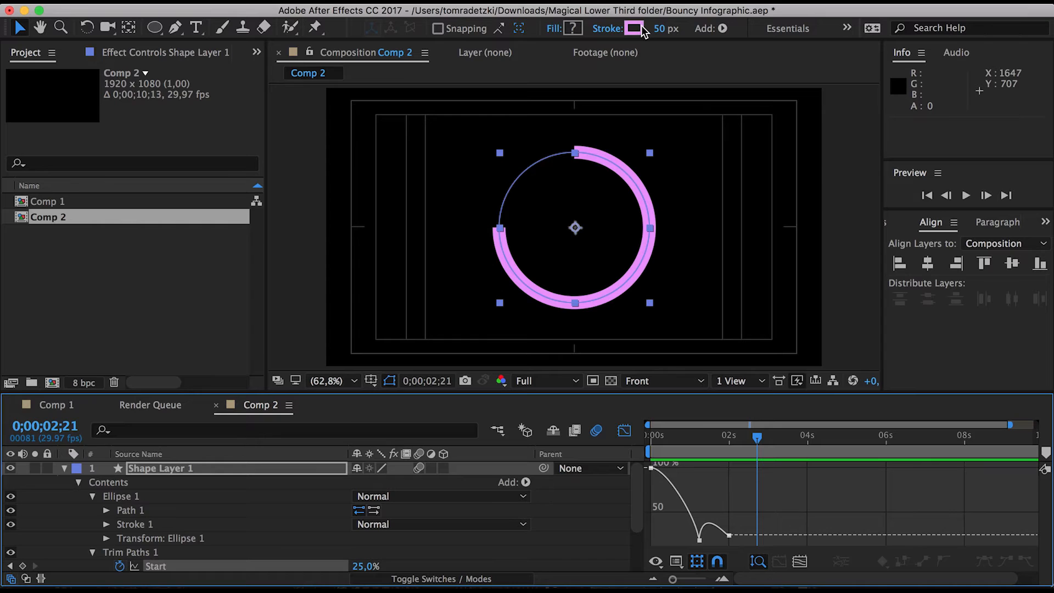
Sample a blue with the eyedropper, fine-tune it, and confirm it as the ring's stroke colour.
{"action": "left_click", "coordinate": [630, 29]}
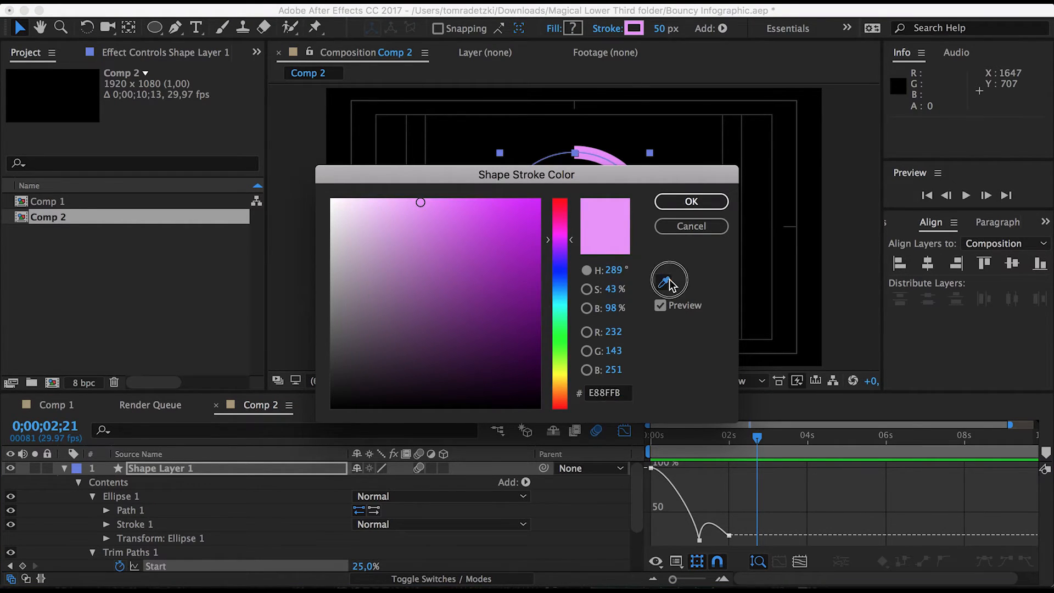
{"action": "left_click", "coordinate": [502, 376]}
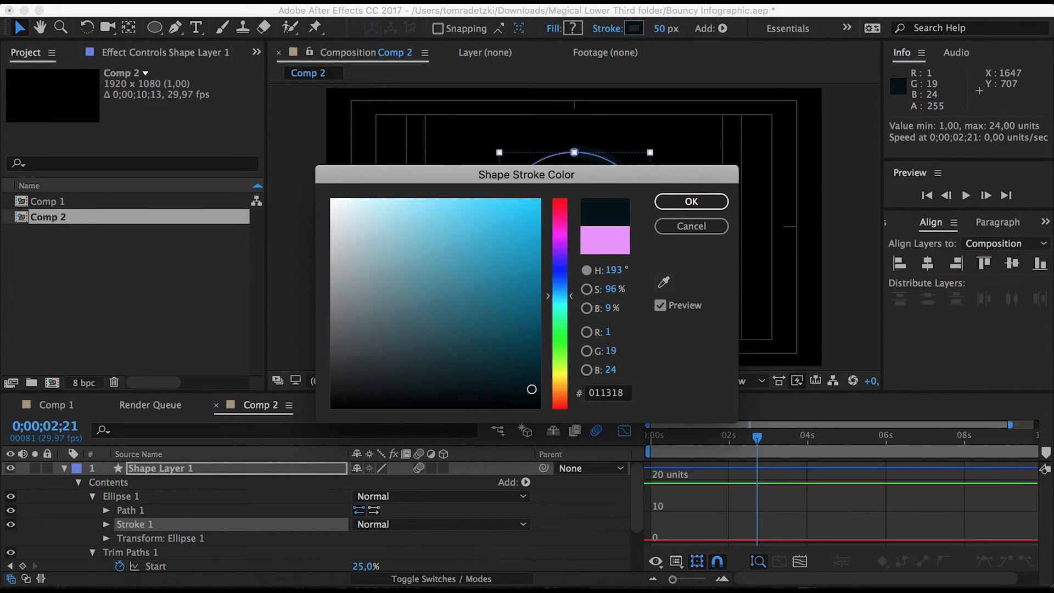
{"action": "left_click", "coordinate": [511, 320]}
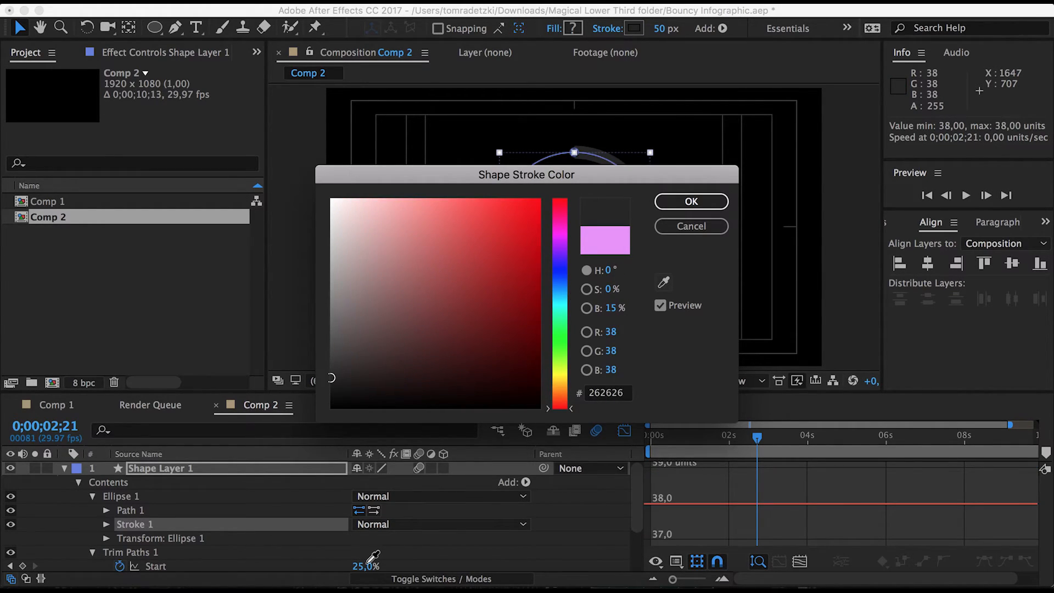
{"action": "left_click", "coordinate": [486, 217]}
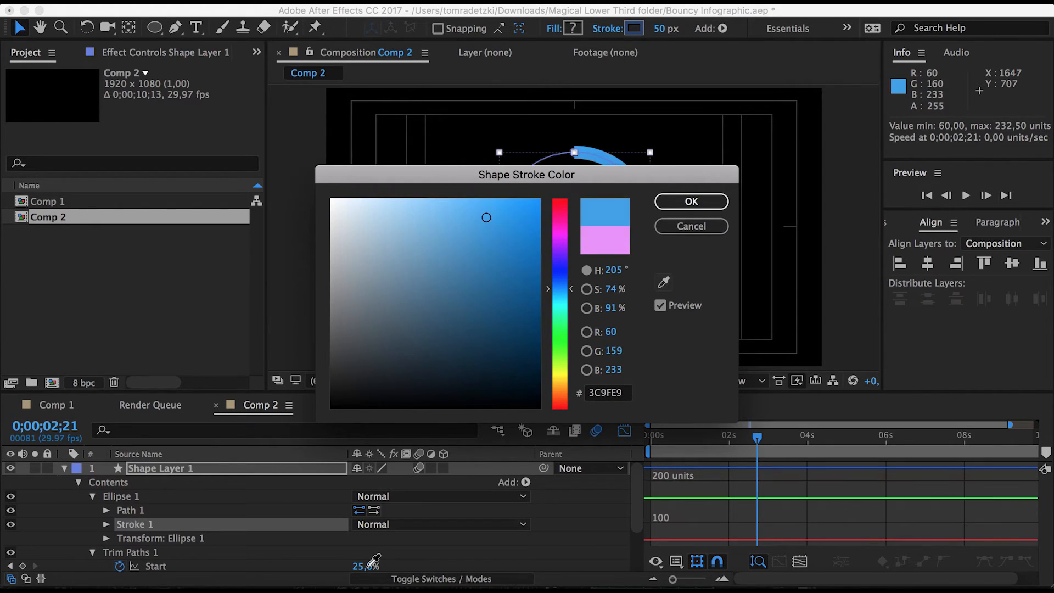
{"action": "left_click", "coordinate": [331, 366]}
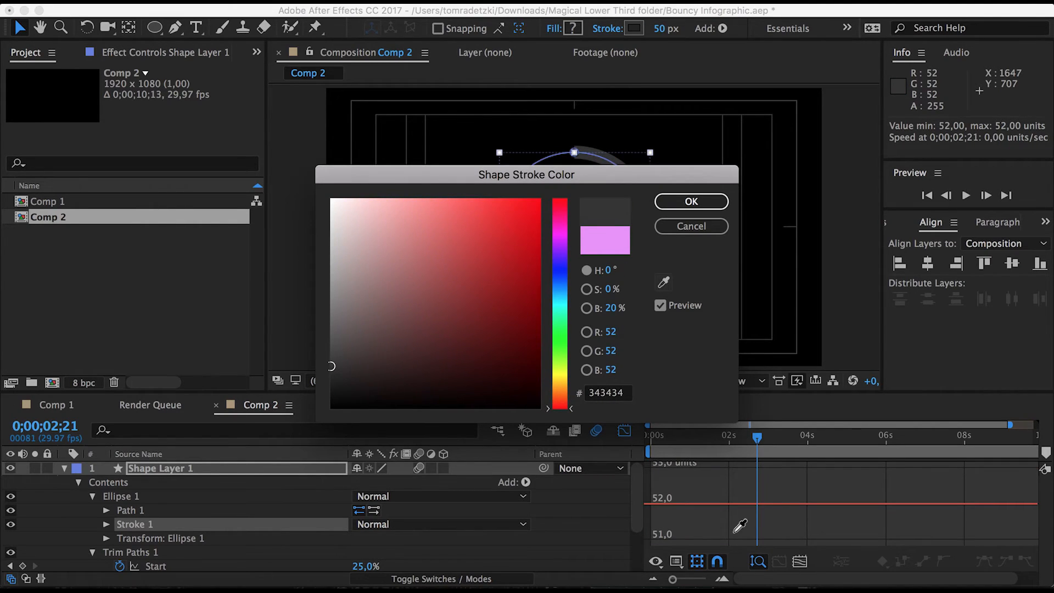
{"action": "left_click", "coordinate": [494, 224]}
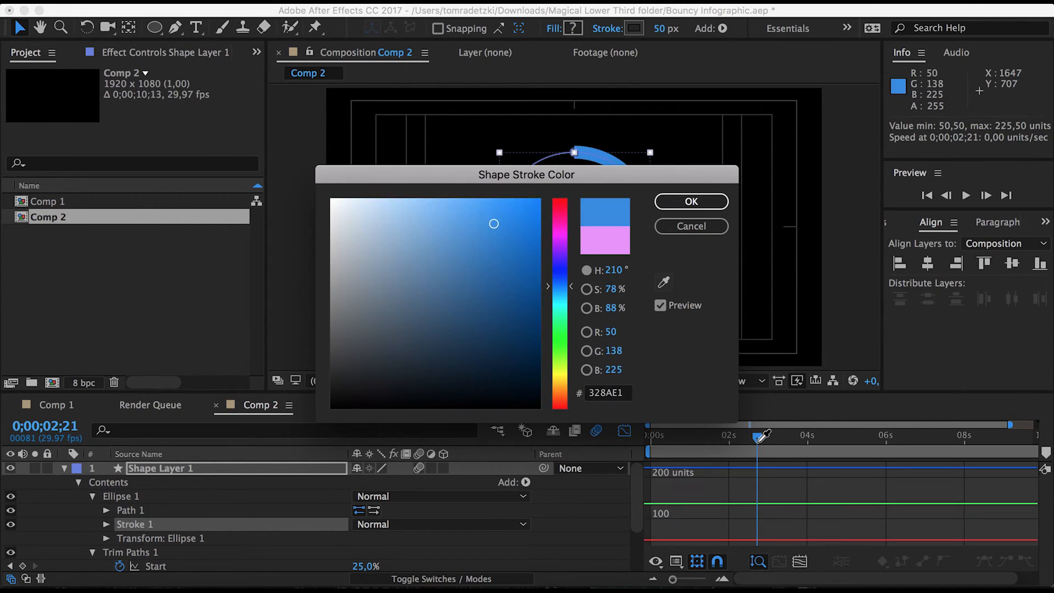
{"action": "left_click_drag", "start_coordinate": [493, 224], "coordinate": [493, 227]}
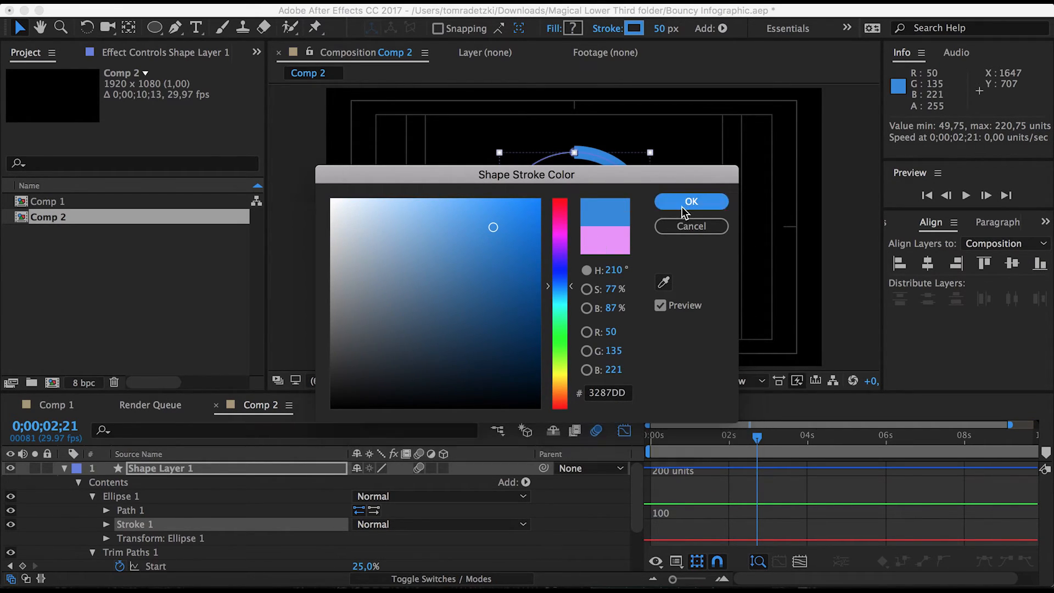
{"action": "left_click", "coordinate": [690, 201]}
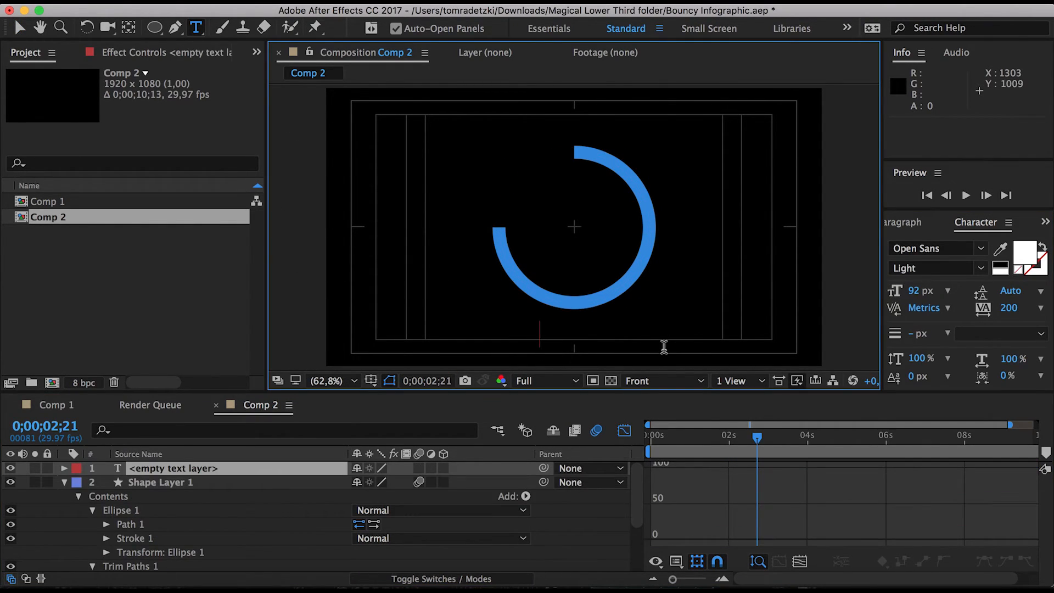
Type the label ADOBE PHOTOSHOP beneath the ring and adjust it via the side panel.
{"action": "type", "text": "ADOBE PHOT"}
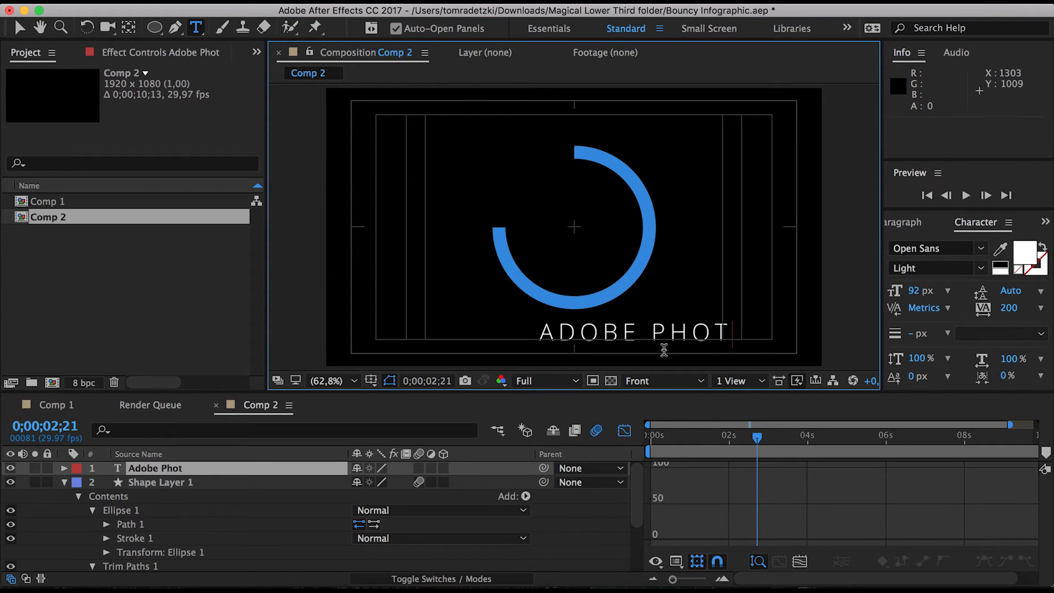
{"action": "type", "text": "OS"}
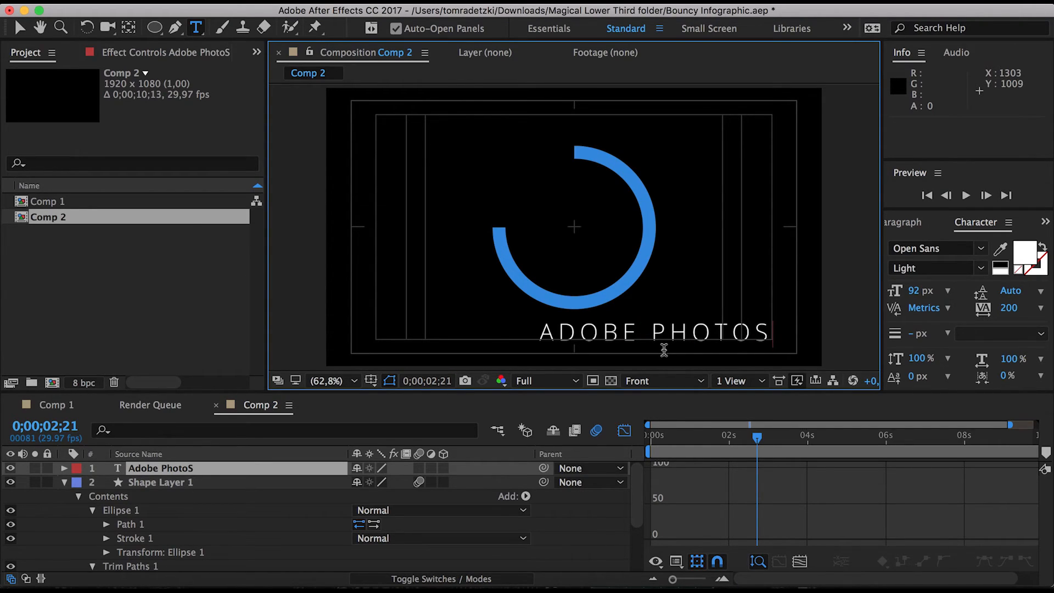
{"action": "type", "text": "HOP"}
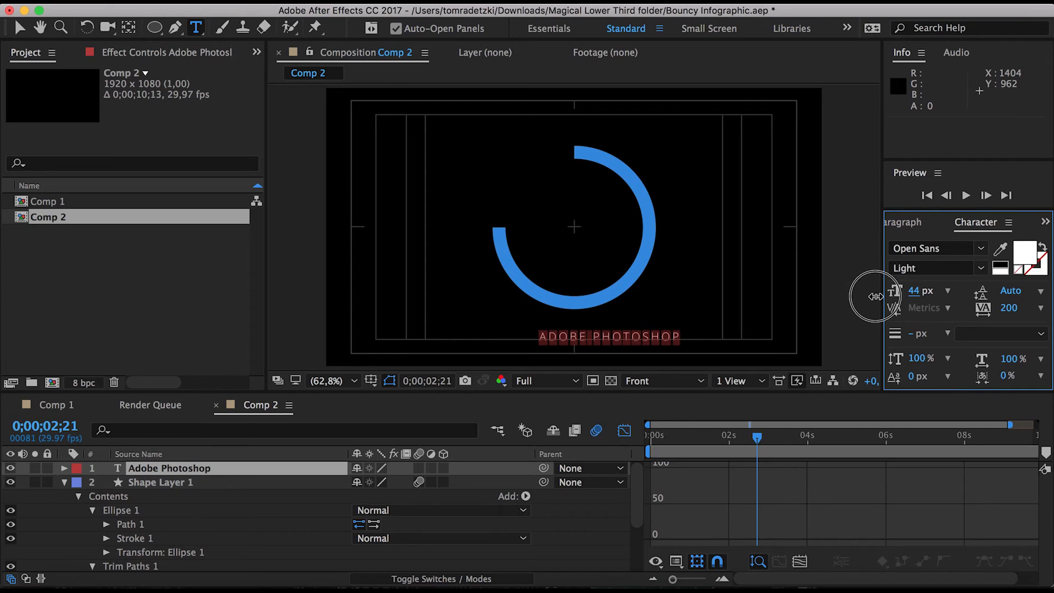
{"action": "left_click", "coordinate": [911, 222]}
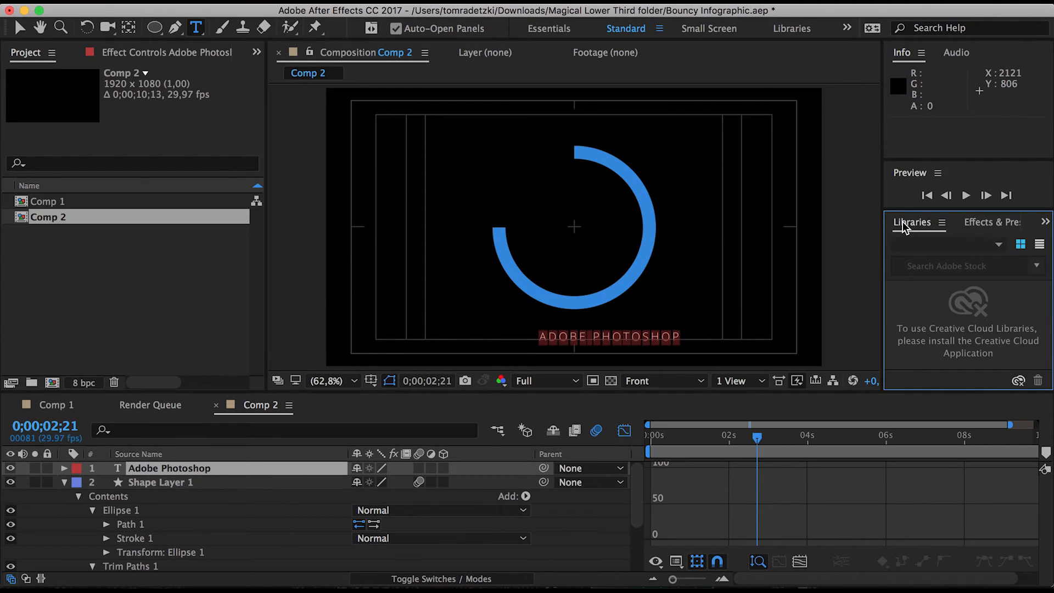
{"action": "left_click", "coordinate": [912, 222]}
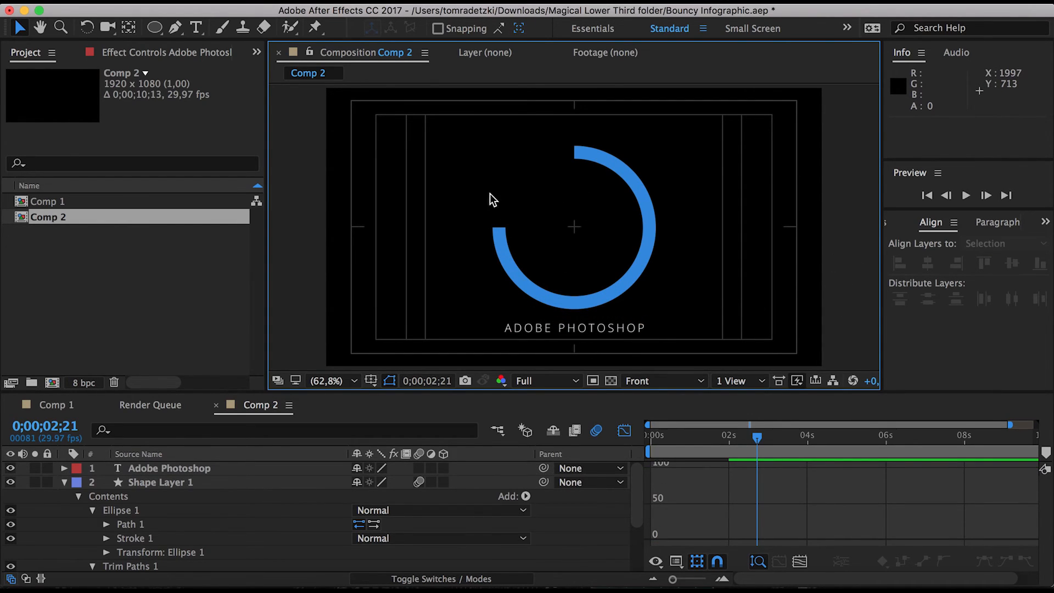
{"action": "mouse_move", "coordinate": [604, 236]}
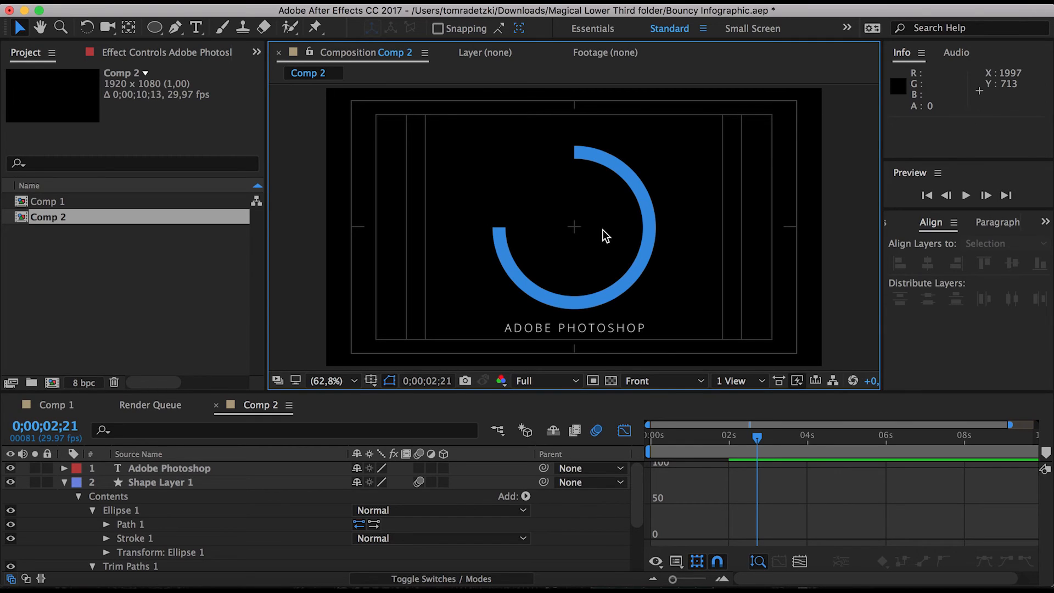
{"action": "mouse_move", "coordinate": [758, 450]}
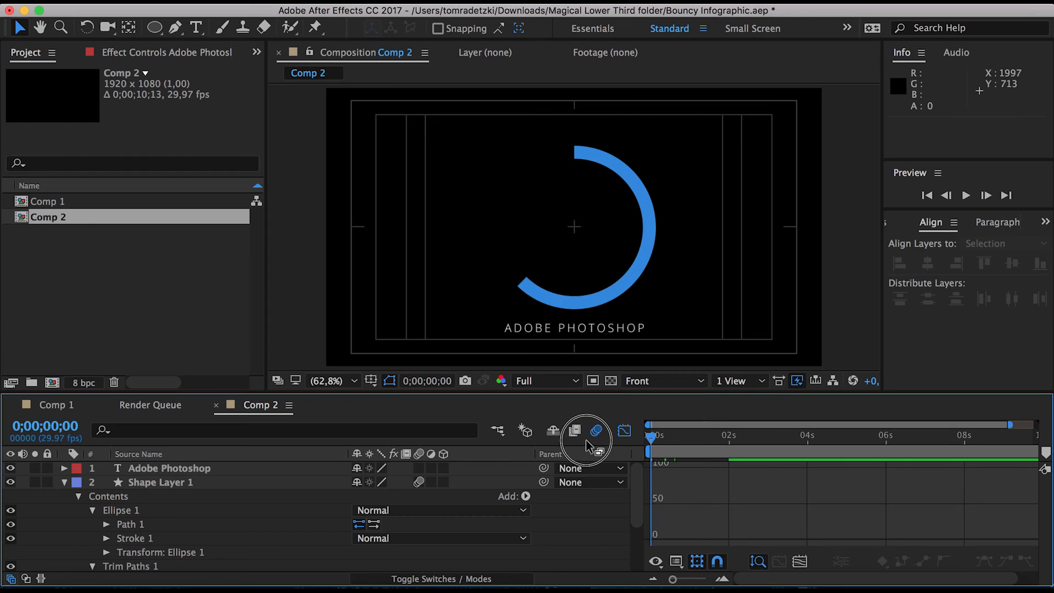
Enable composition motion blur, scrub to check the ring's blur, and select the text layer.
{"action": "left_click", "coordinate": [681, 435]}
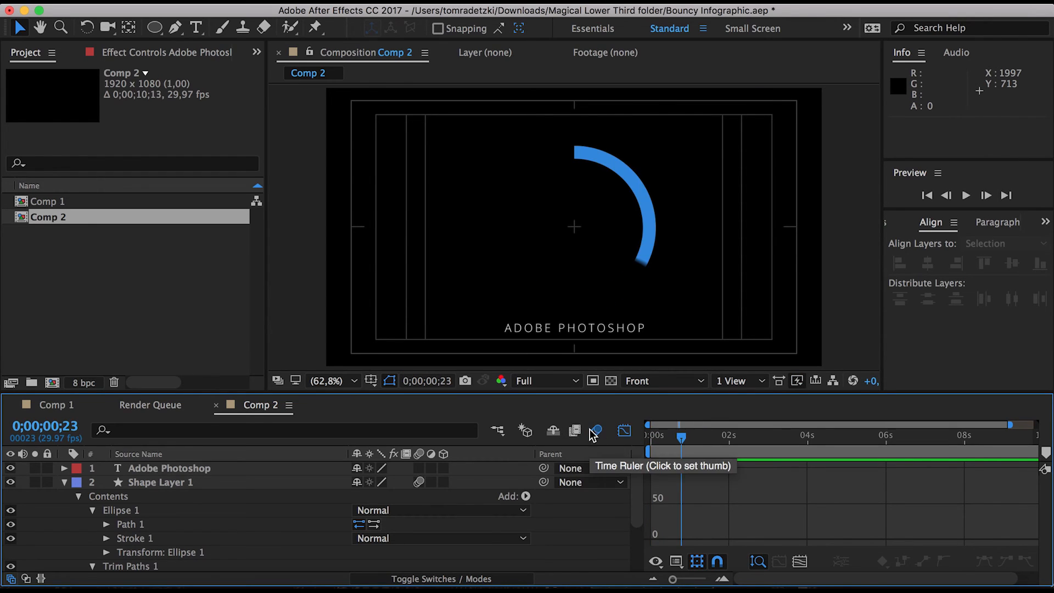
{"action": "left_click_drag", "start_coordinate": [680, 435], "coordinate": [700, 436]}
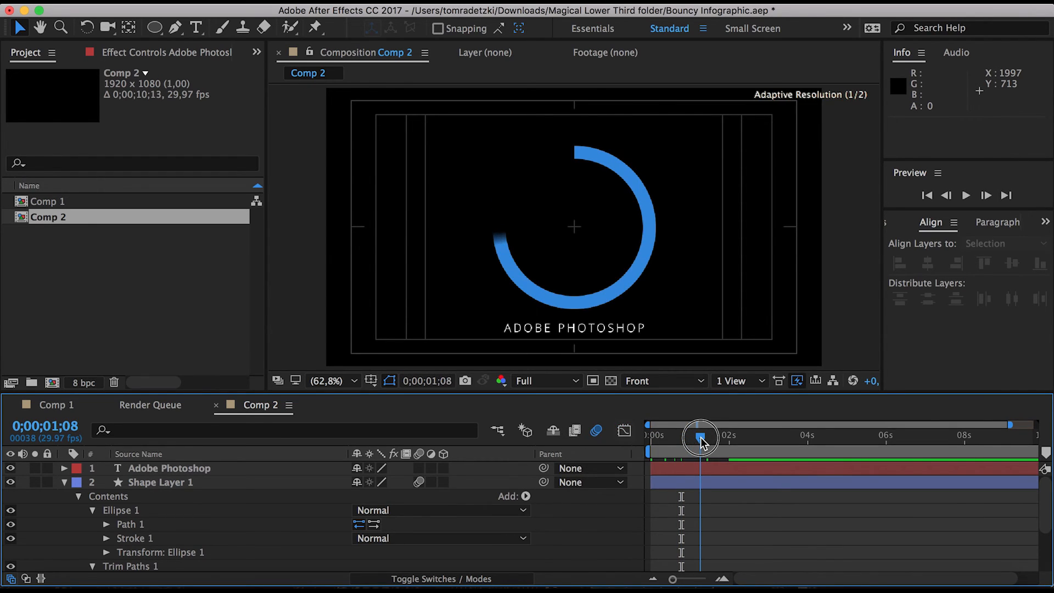
{"action": "left_click", "coordinate": [170, 468]}
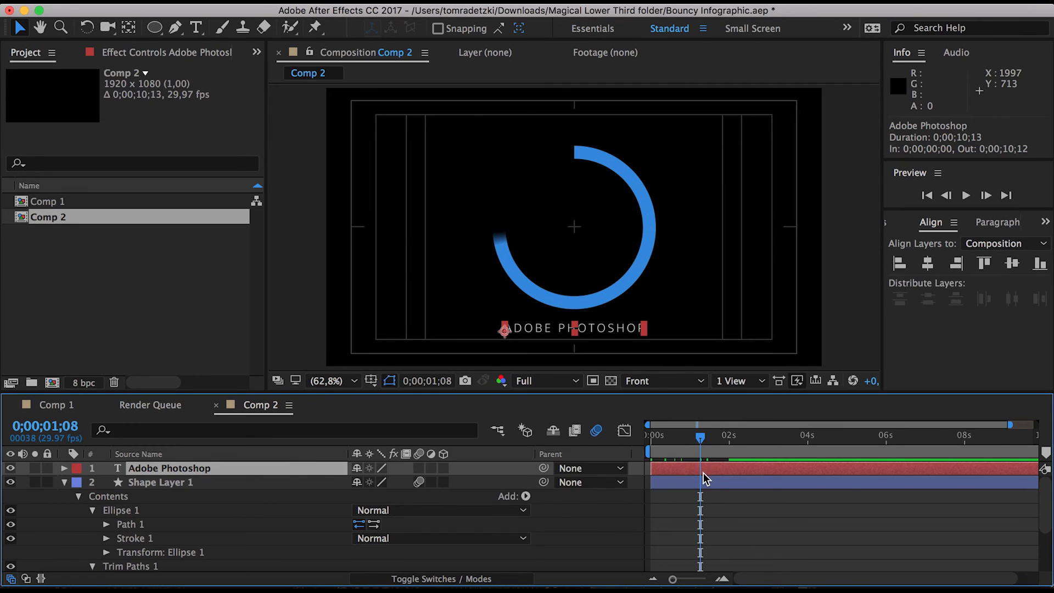